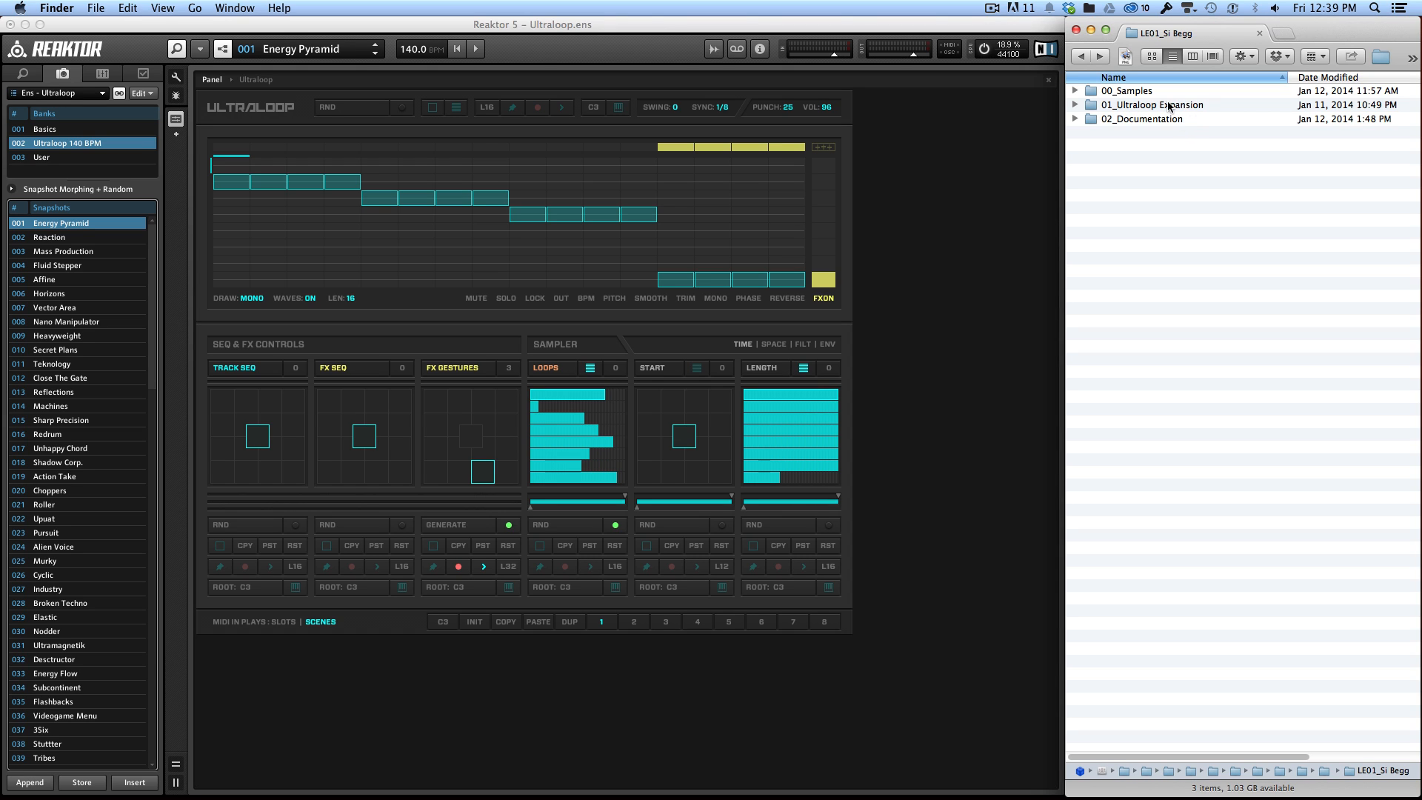
mouse_move(1168, 110)
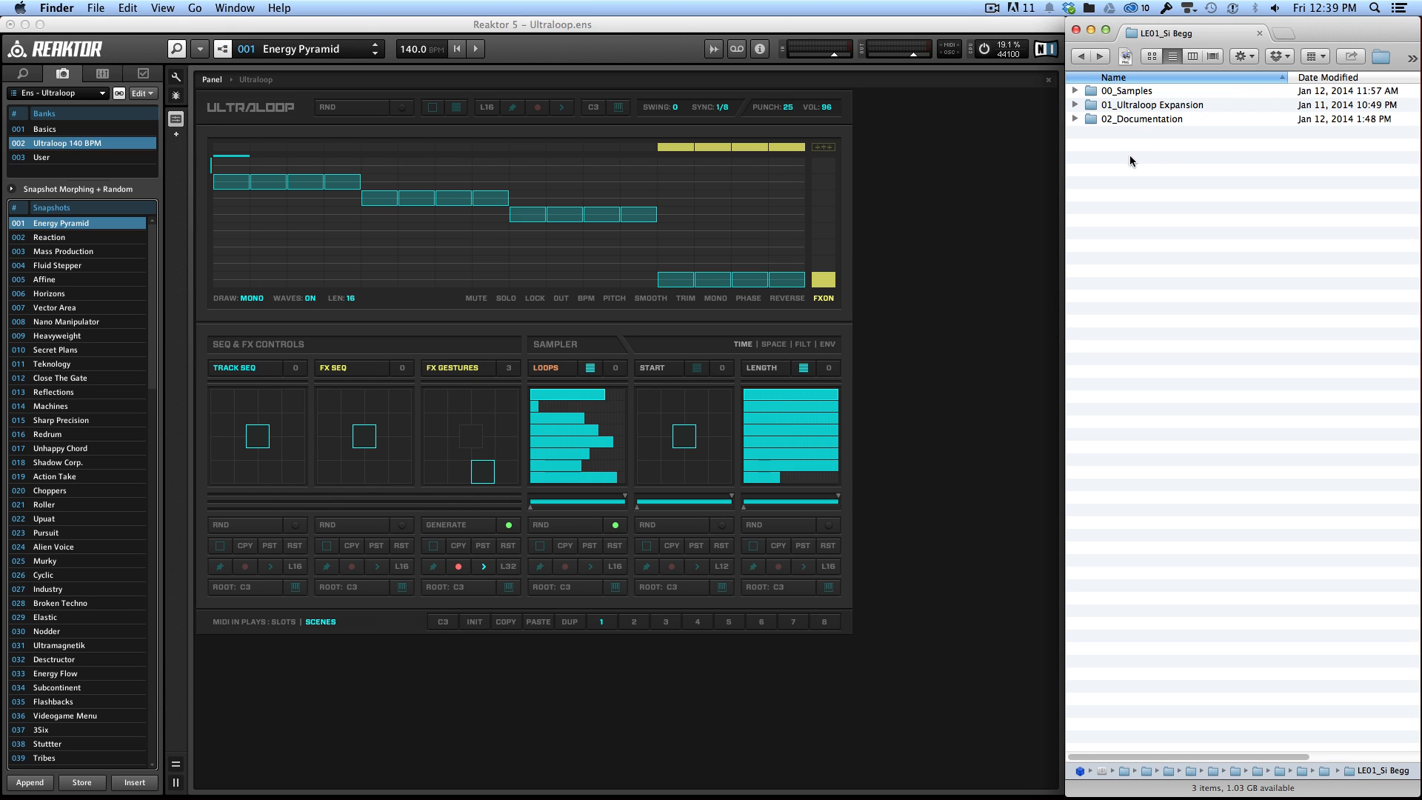
mouse_move(1135, 163)
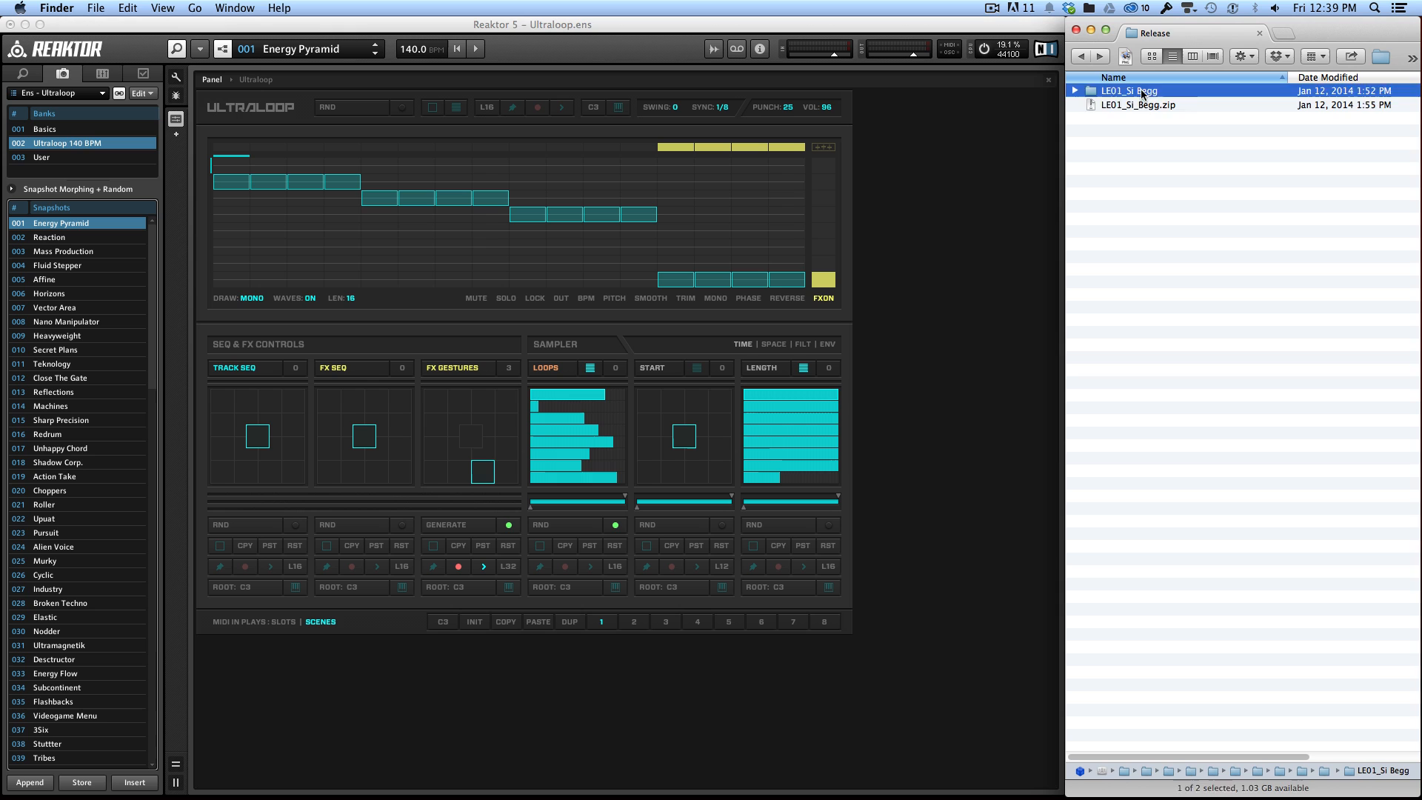
- Check the sample .map file in 00_Samples, then select Ultraloop Si Begg 100 BPM.ssf in 01_Ultraloop Expansion
double_click(1128, 90)
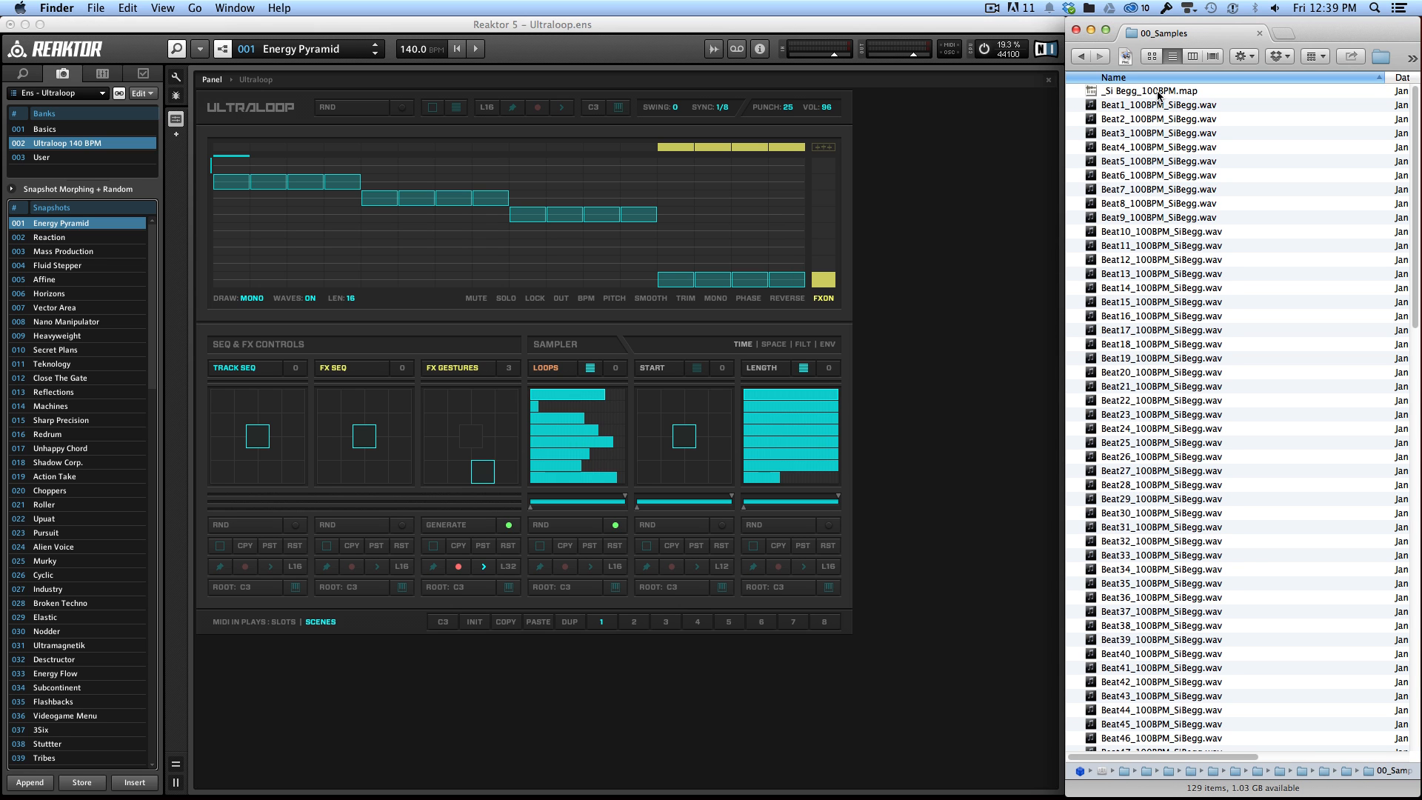
click(1152, 90)
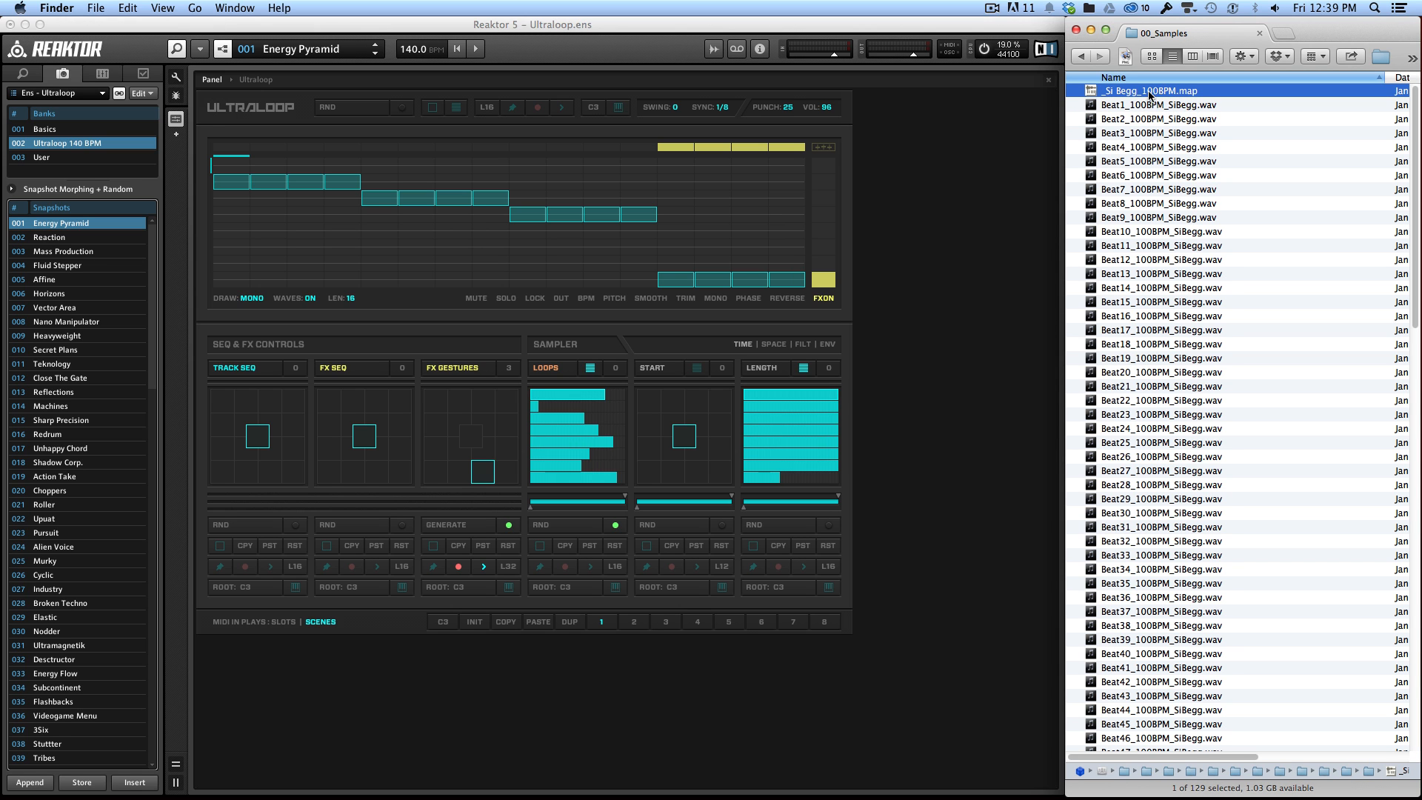
mouse_move(1227, 298)
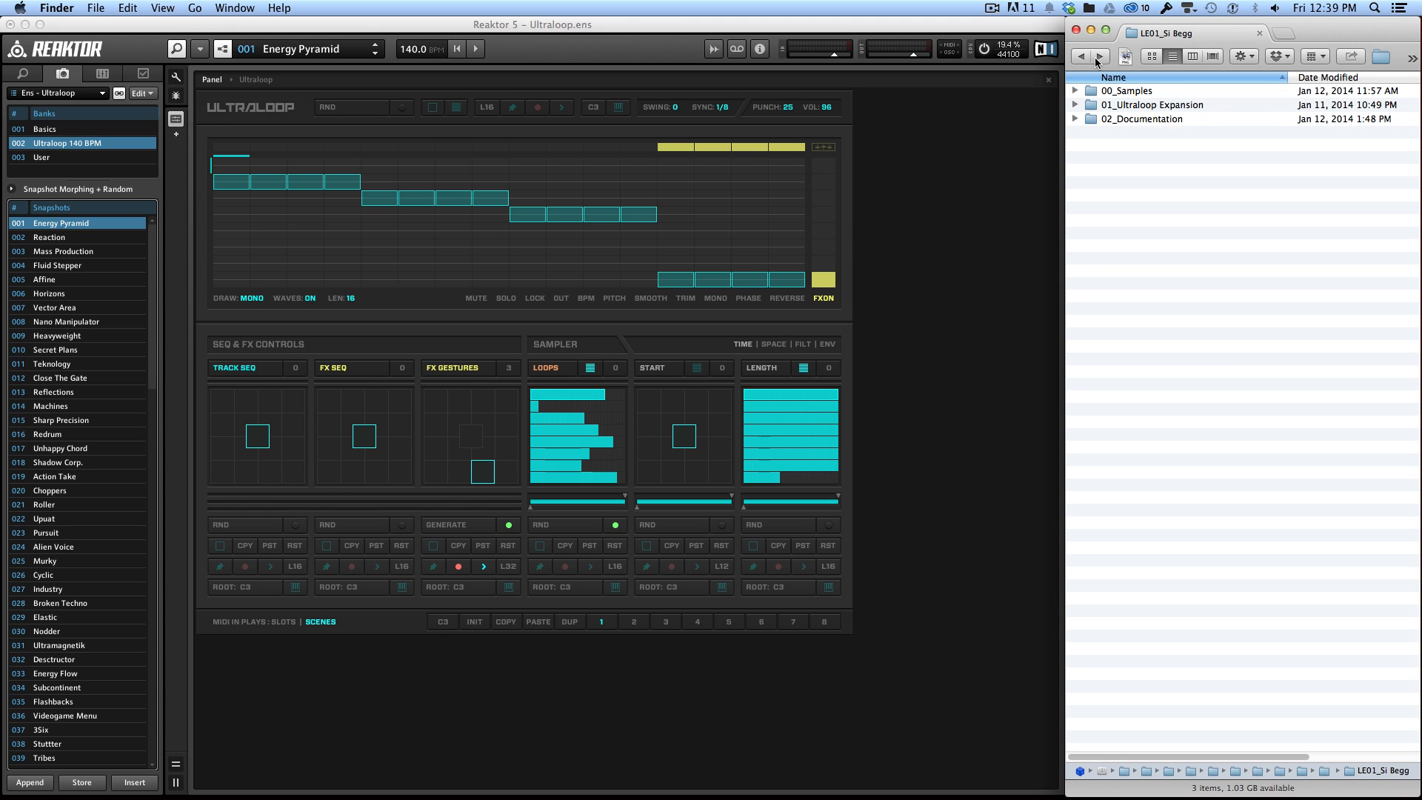
double_click(1152, 104)
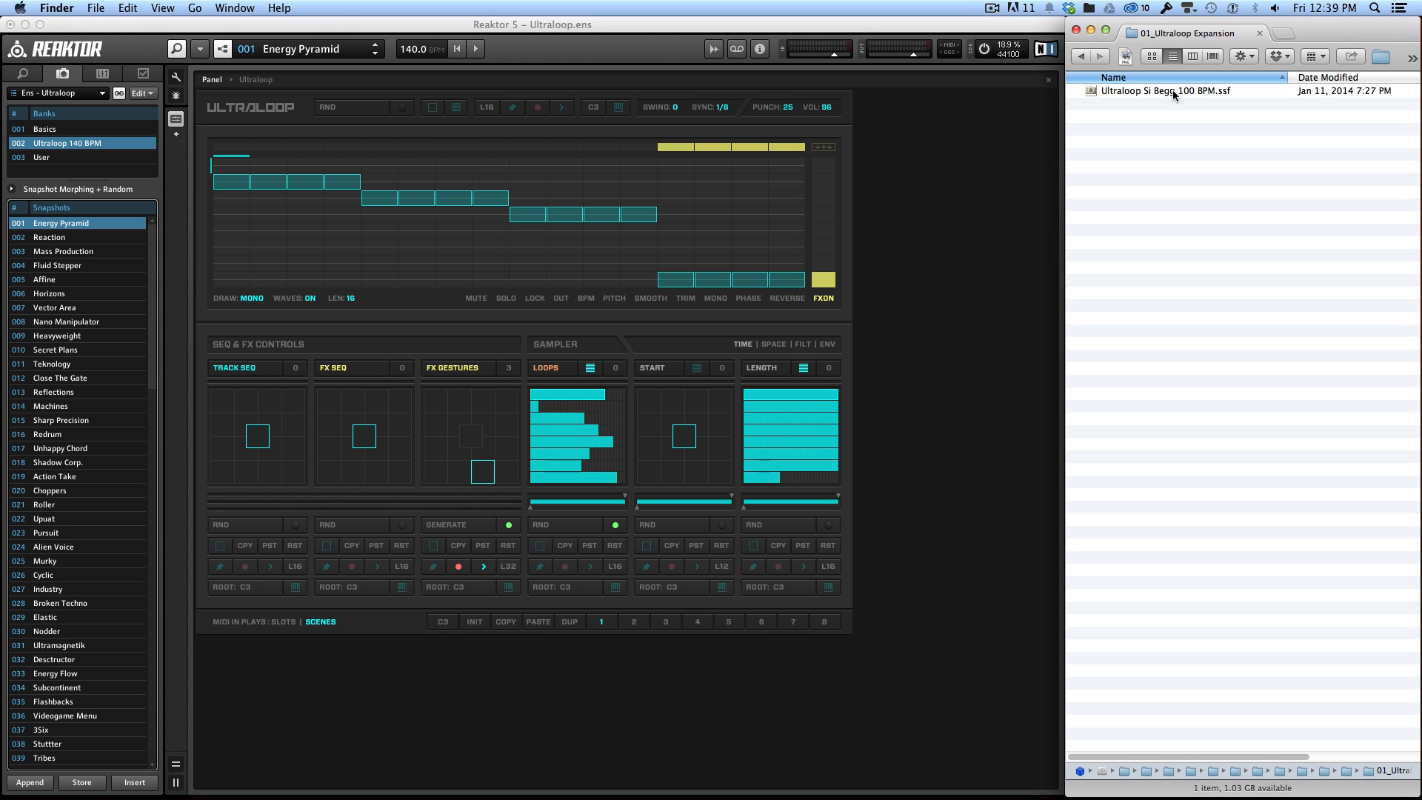
click(1170, 90)
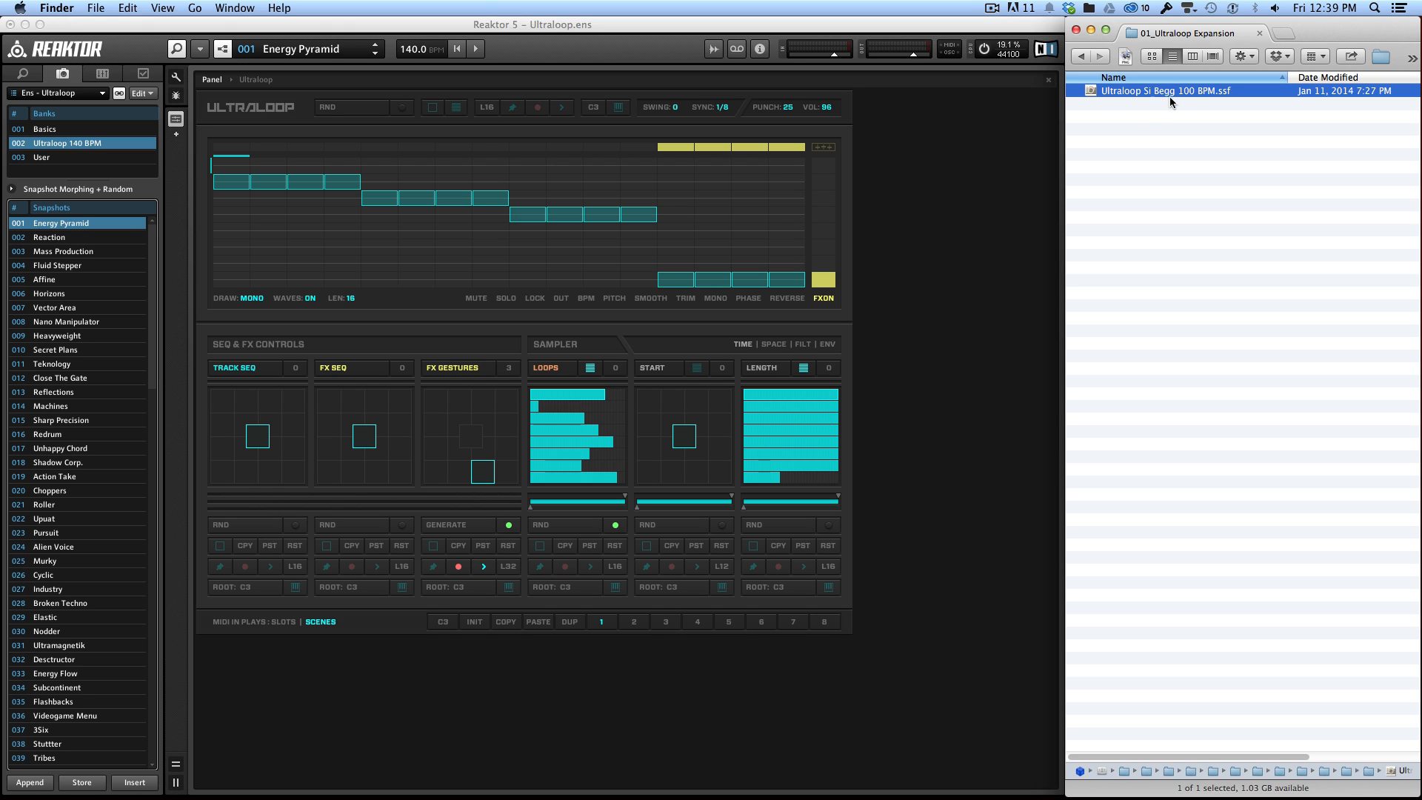
mouse_move(200, 230)
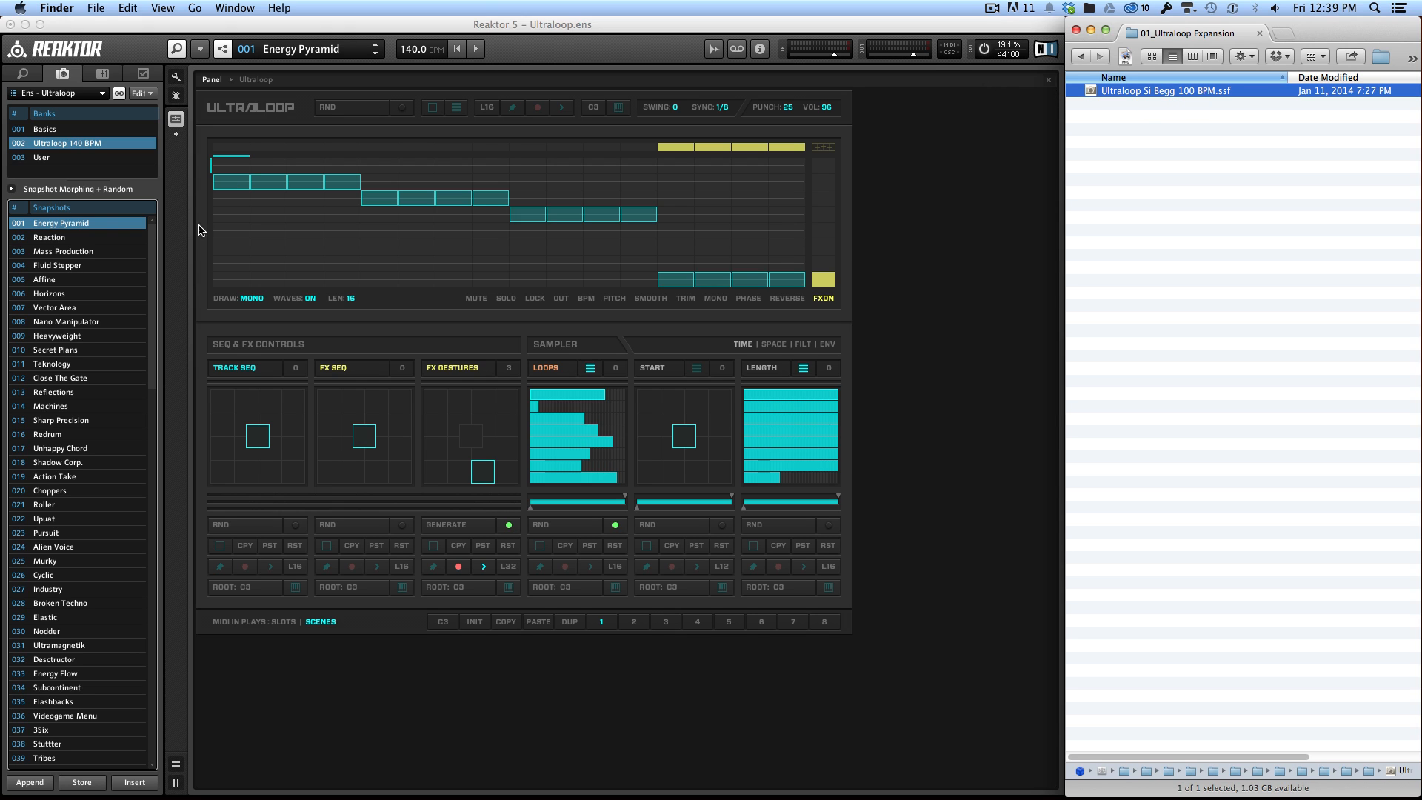
mouse_move(102, 436)
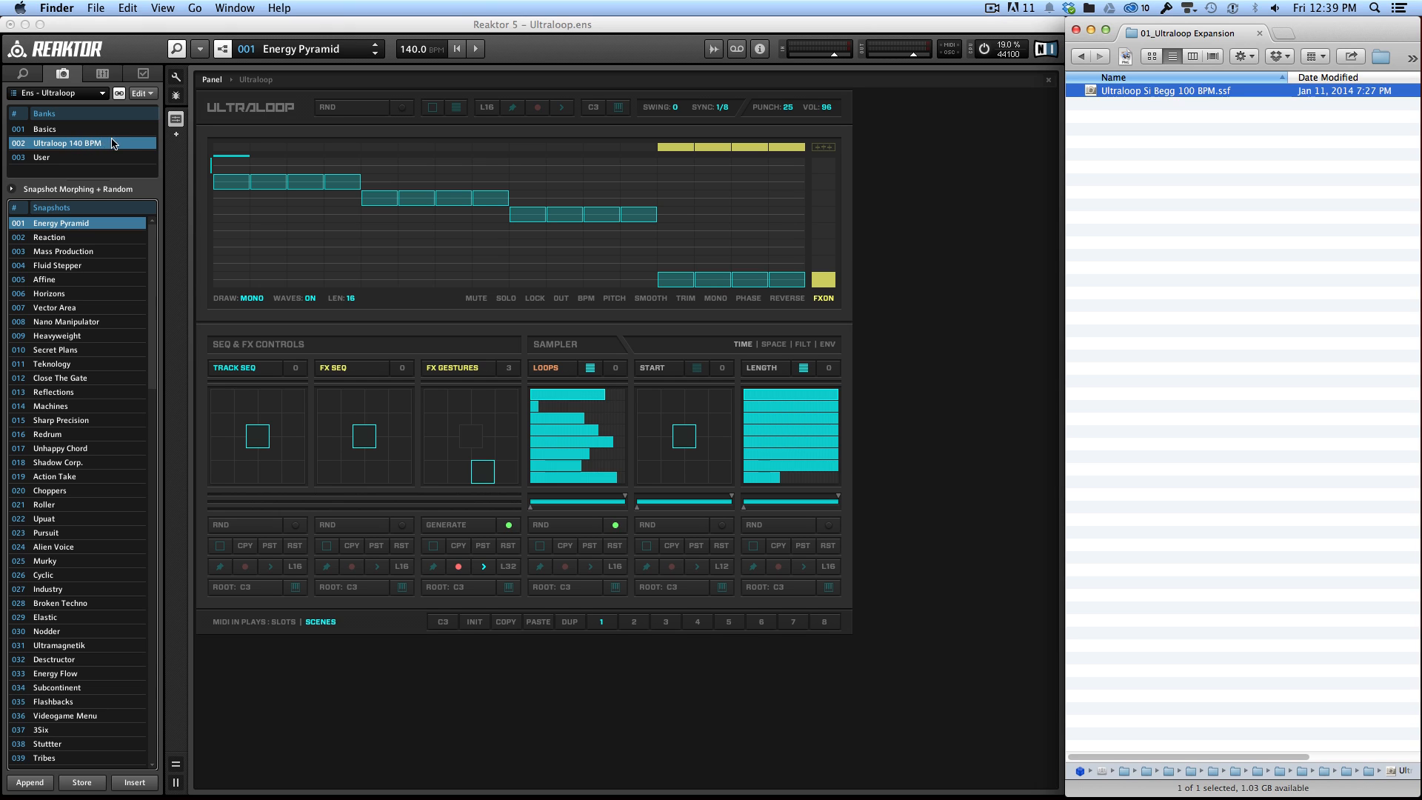
mouse_move(120, 146)
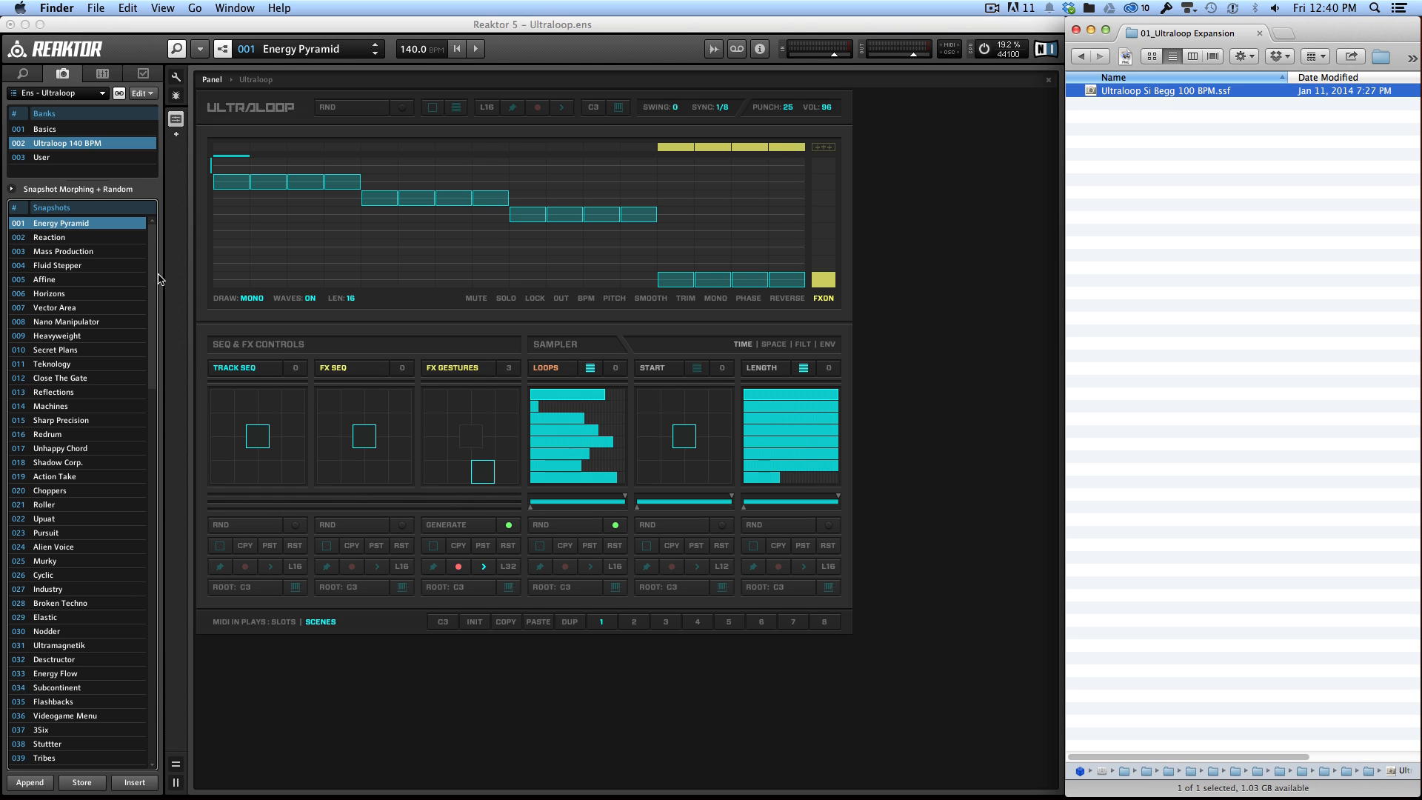
mouse_move(146, 113)
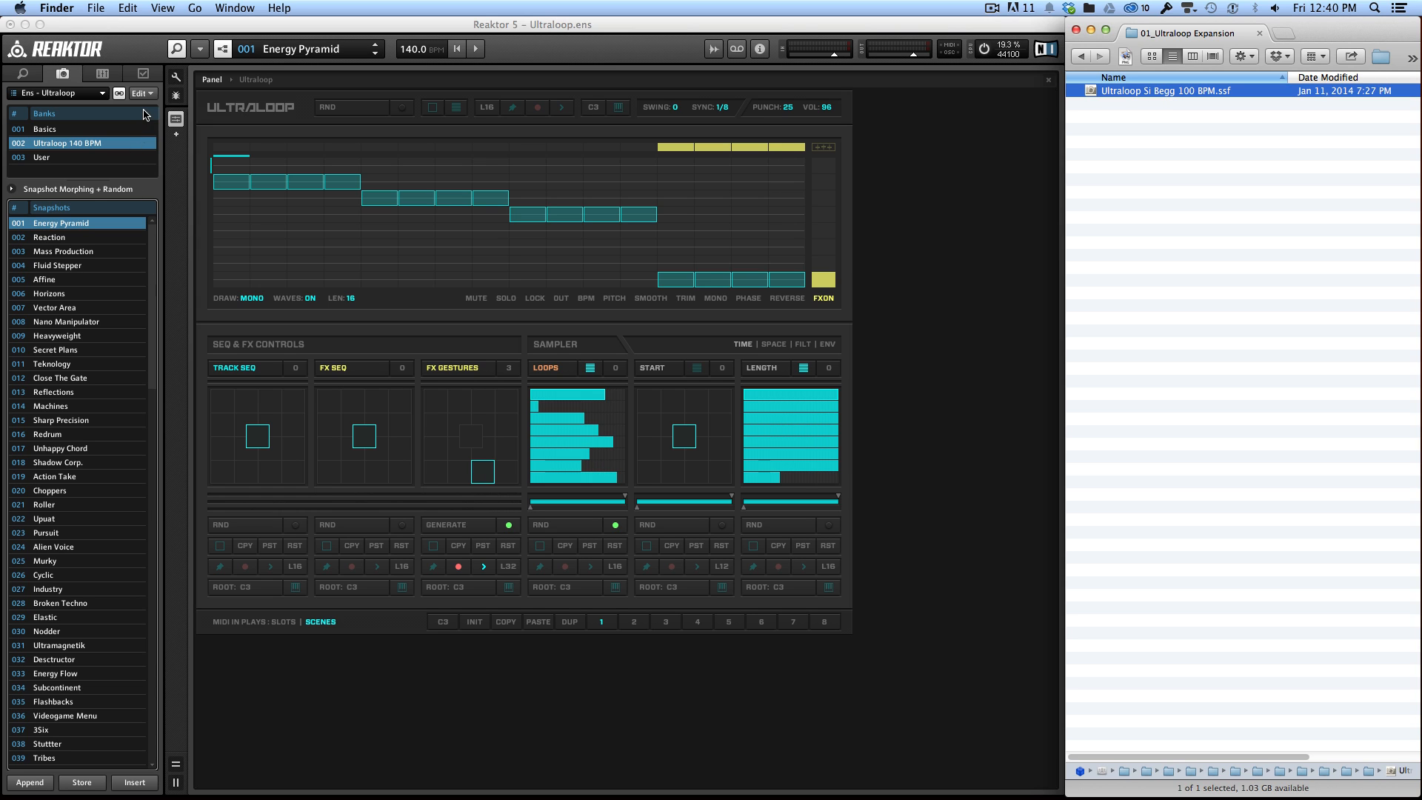
- Create a new snapshot bank and load Ultraloop Si Begg 100 BPM.ssf into it
click(139, 92)
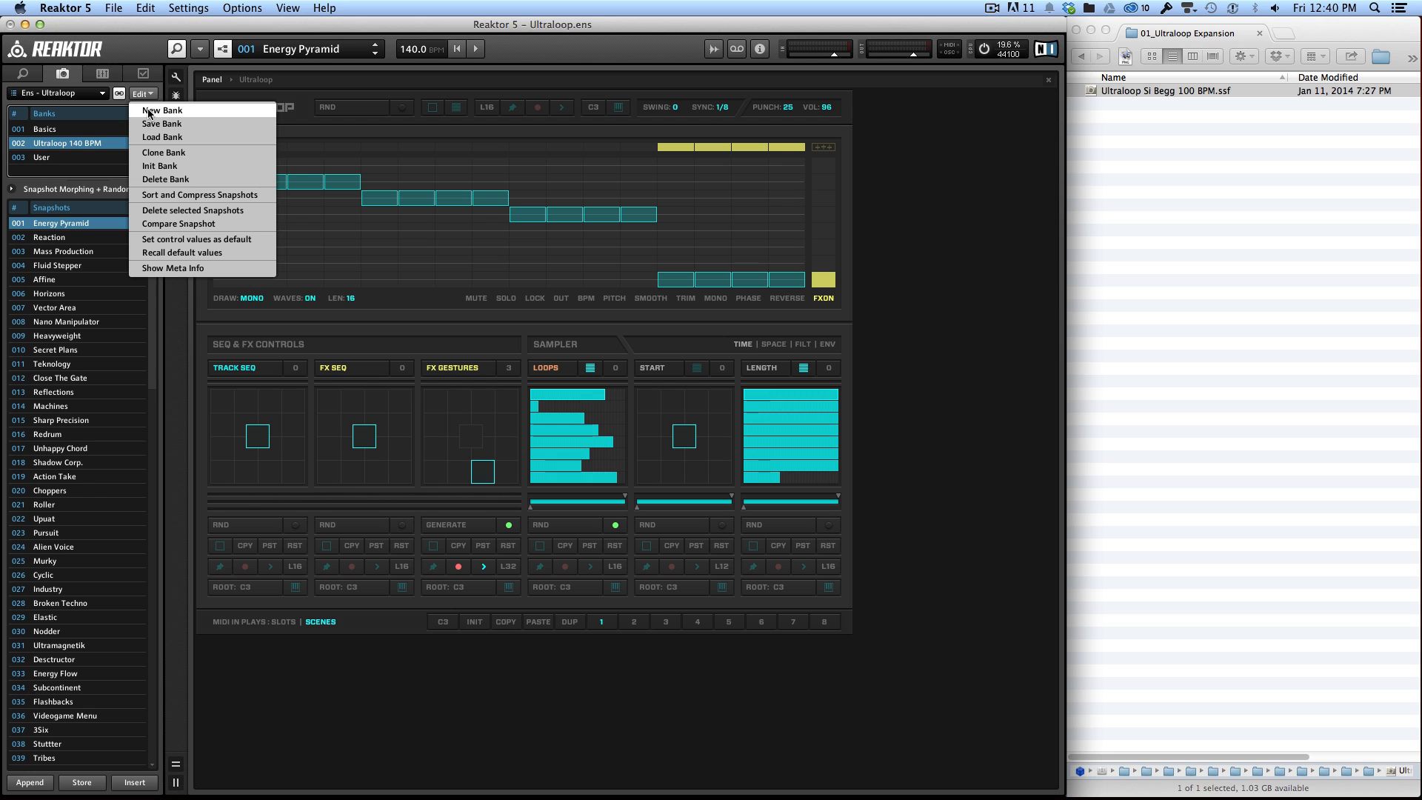
click(163, 109)
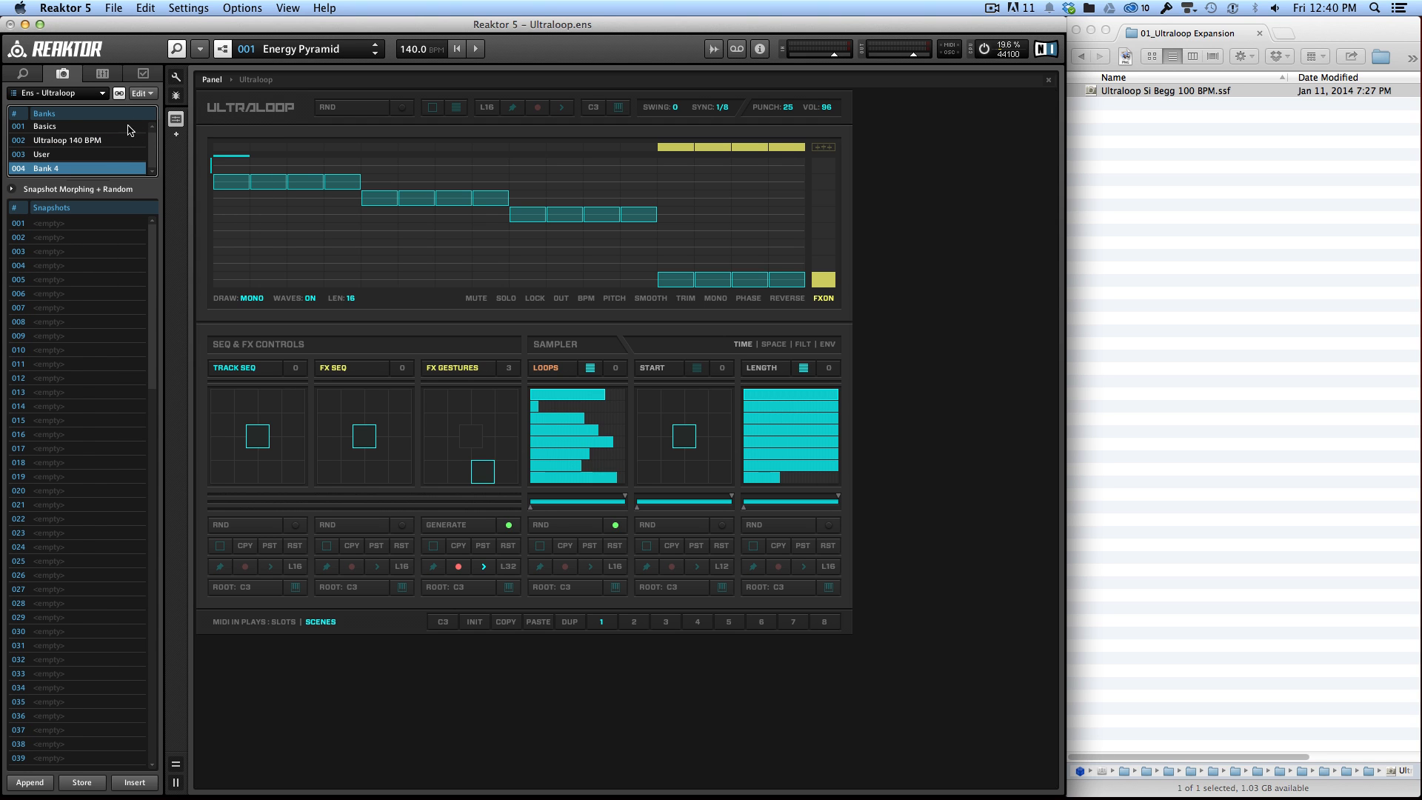
click(139, 93)
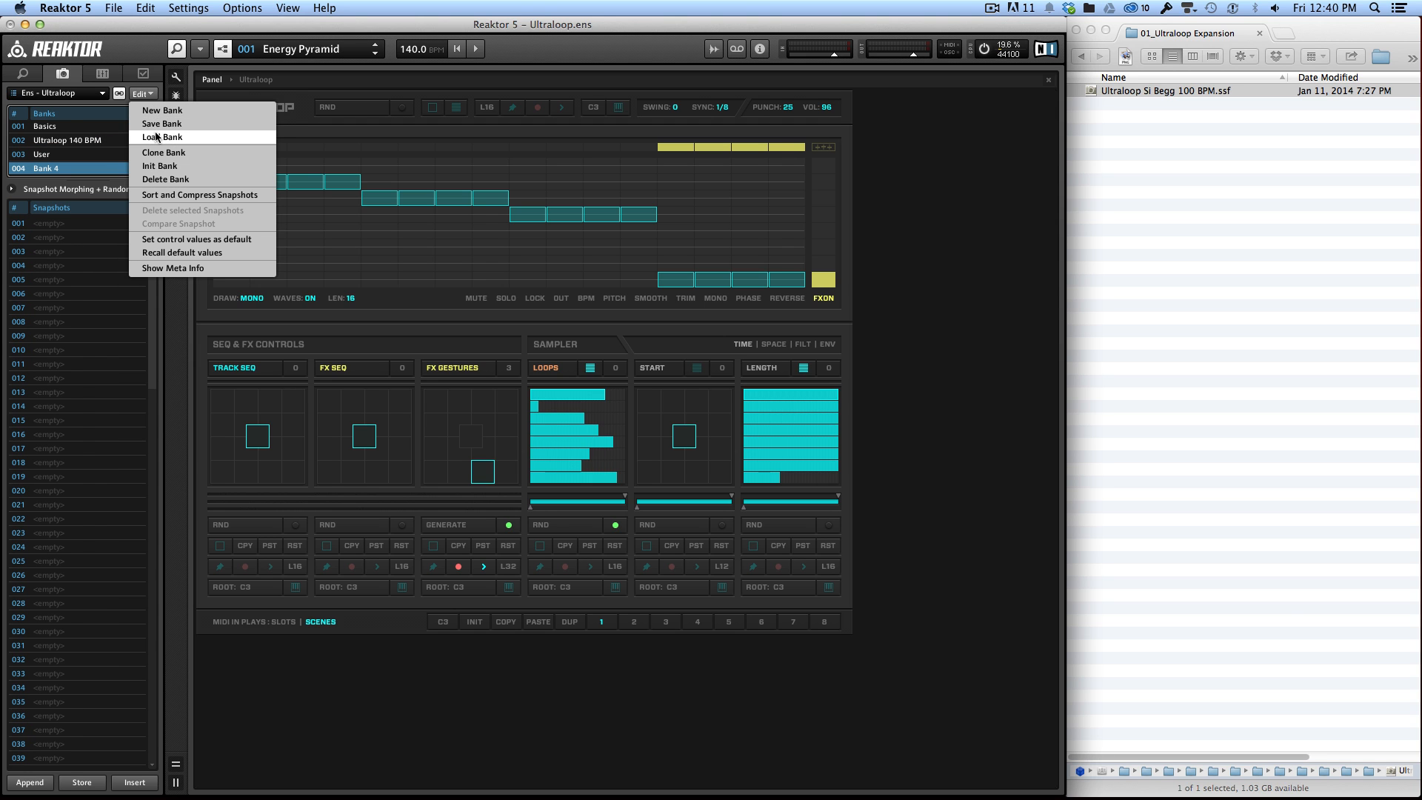
click(162, 137)
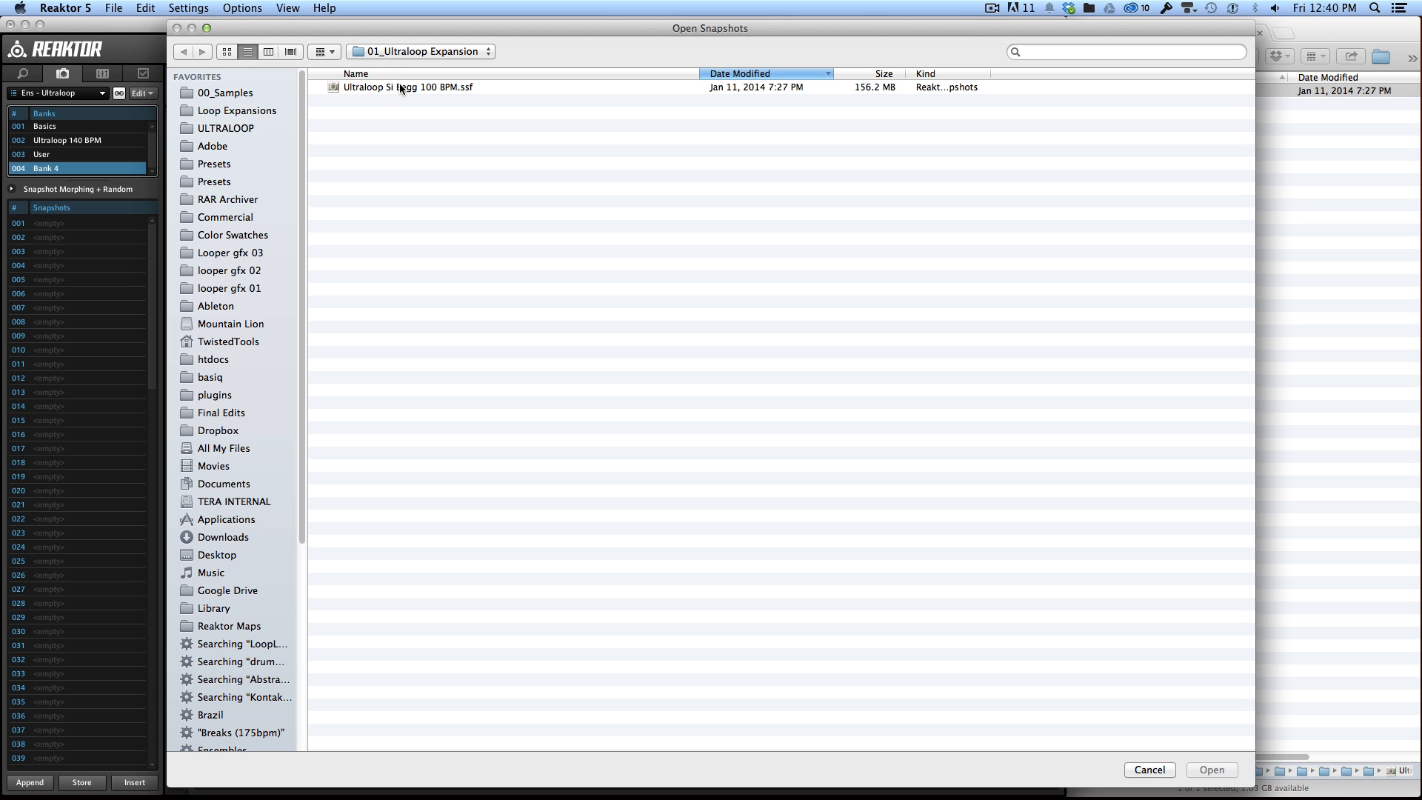
mouse_move(420, 93)
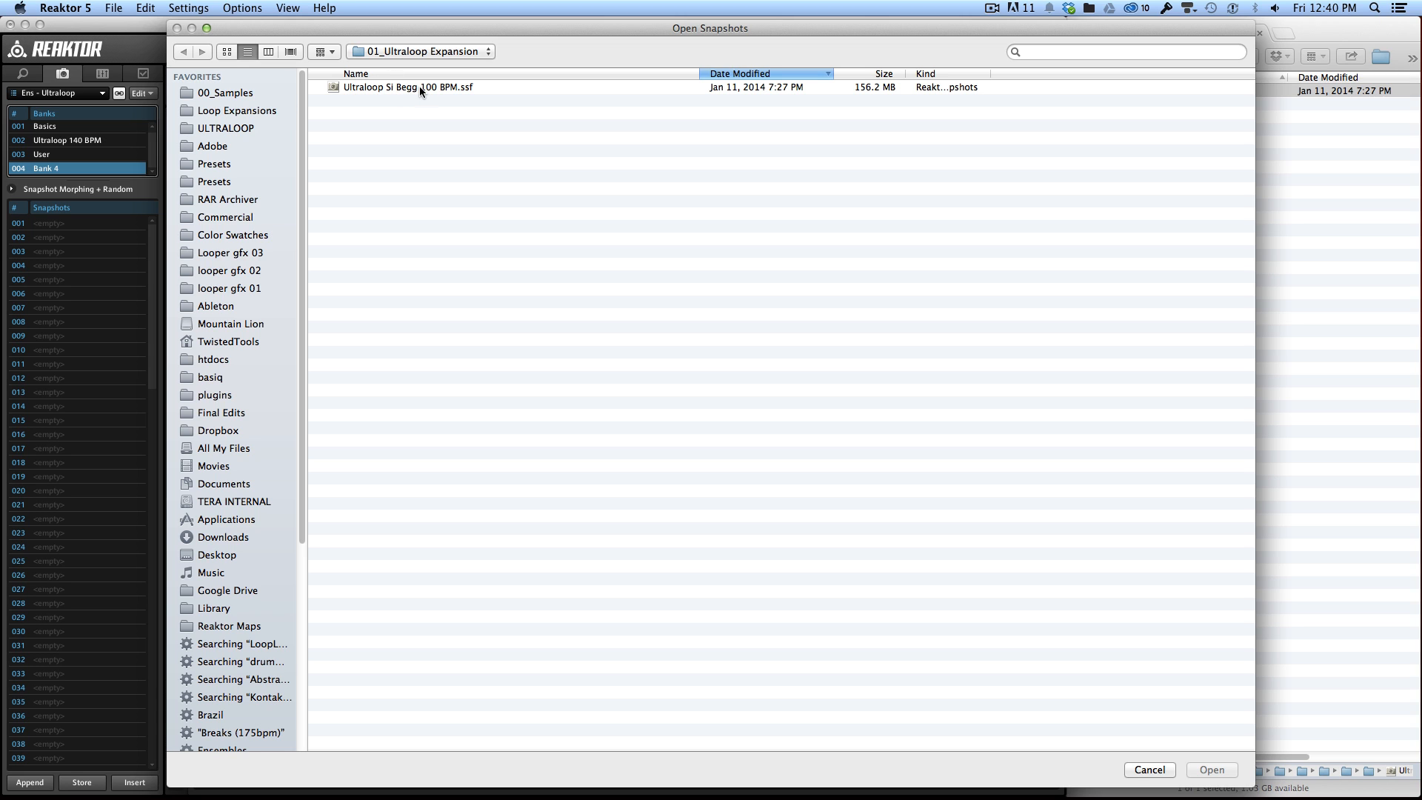
click(407, 88)
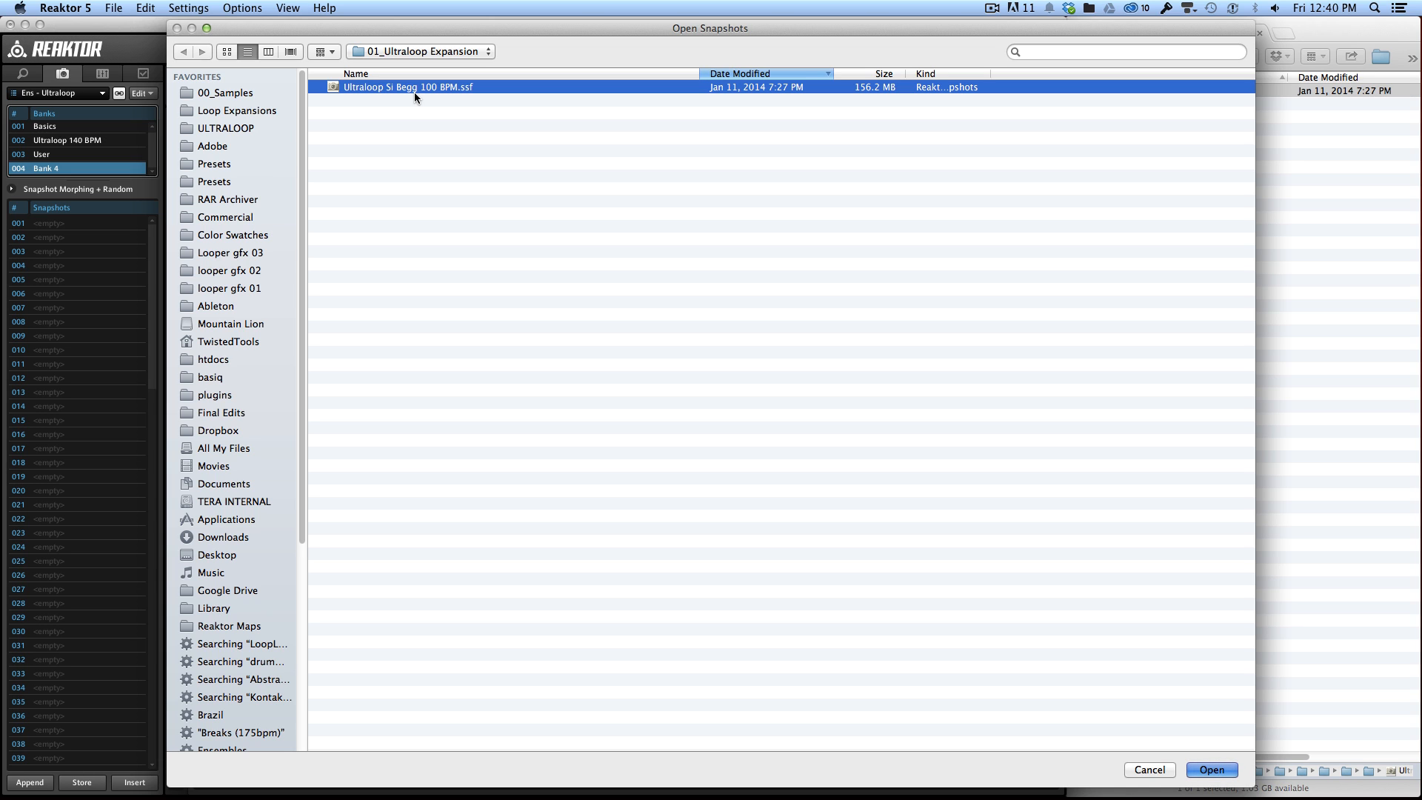
mouse_move(528, 148)
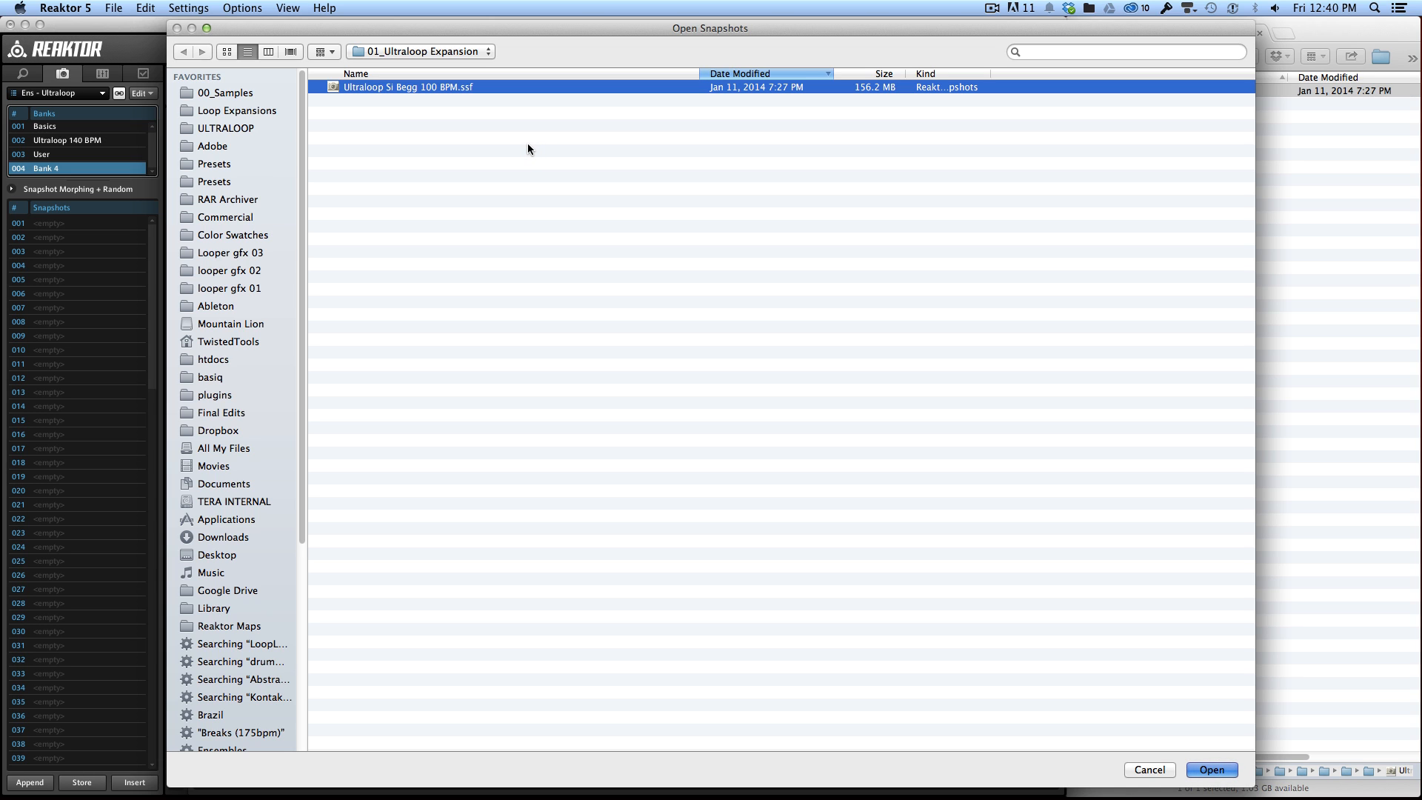
click(1209, 768)
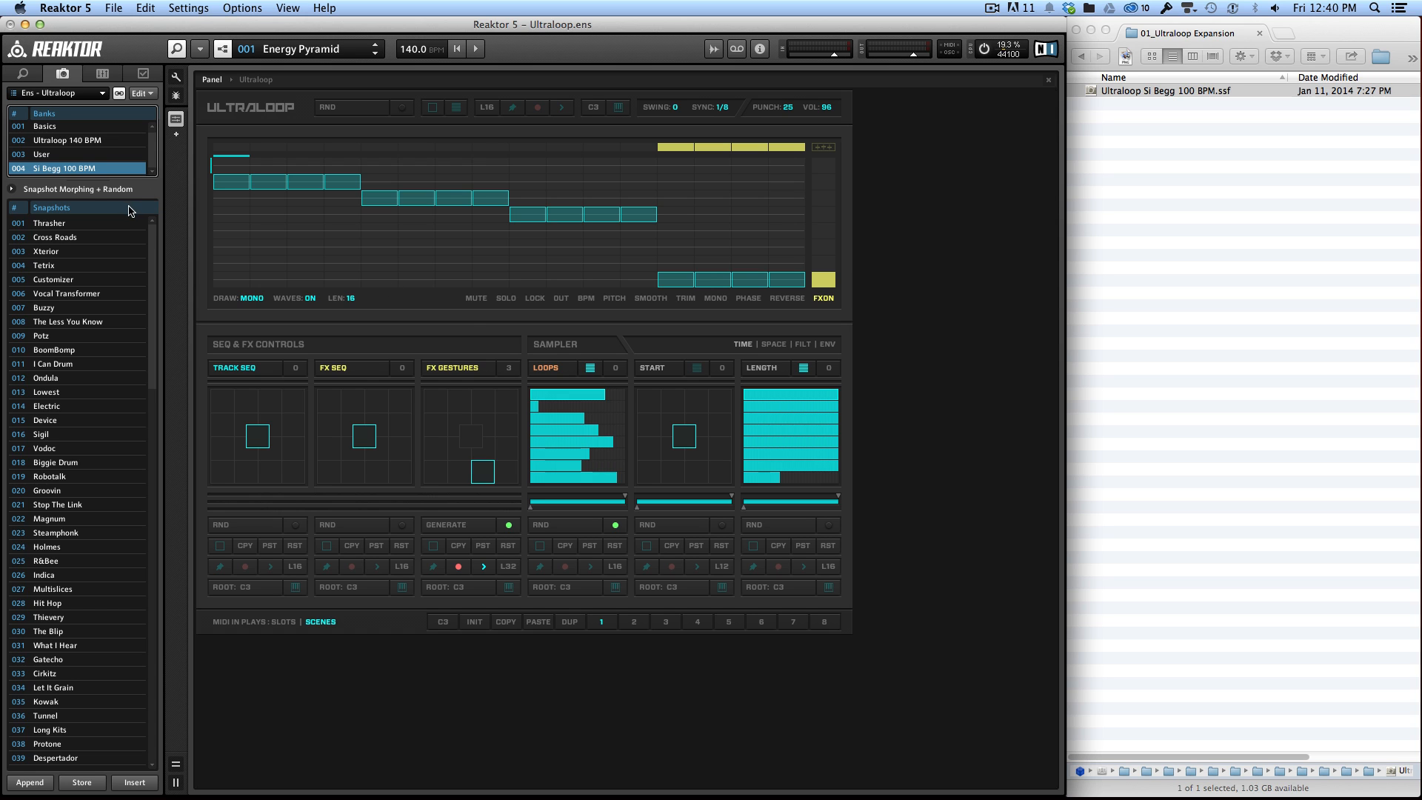
- Try the 003 Xterior snapshot, then load 001 Thrasher at 100 BPM
click(46, 251)
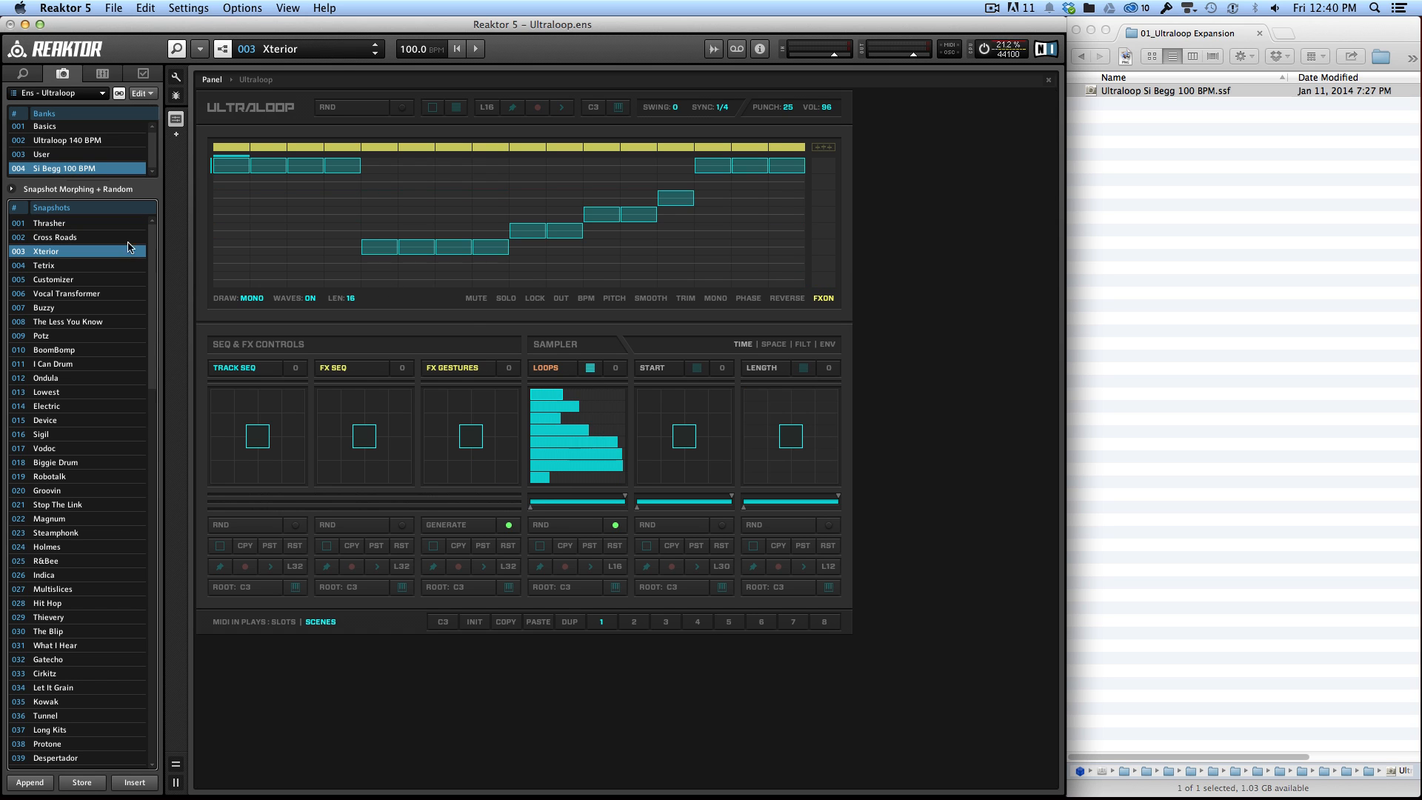
click(50, 223)
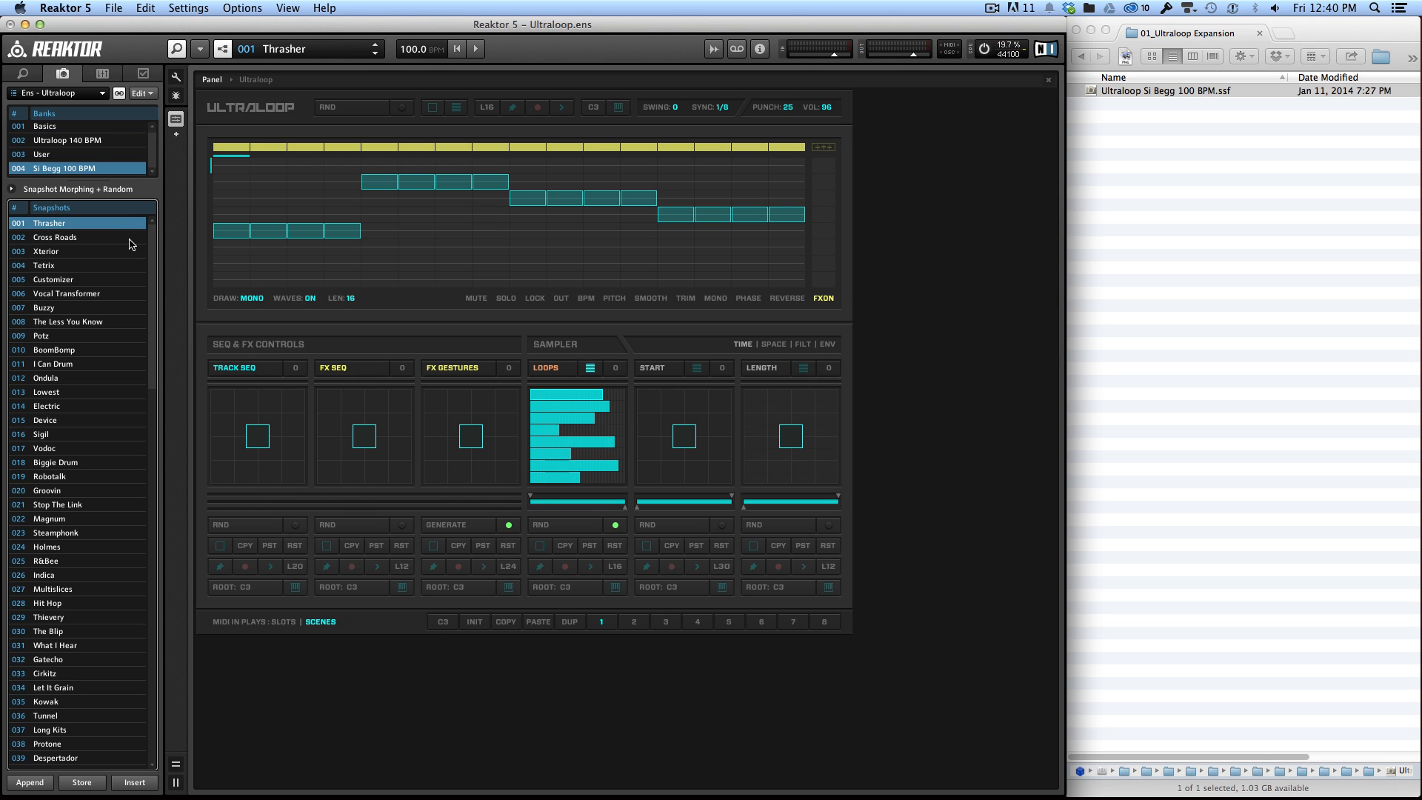
mouse_move(93, 247)
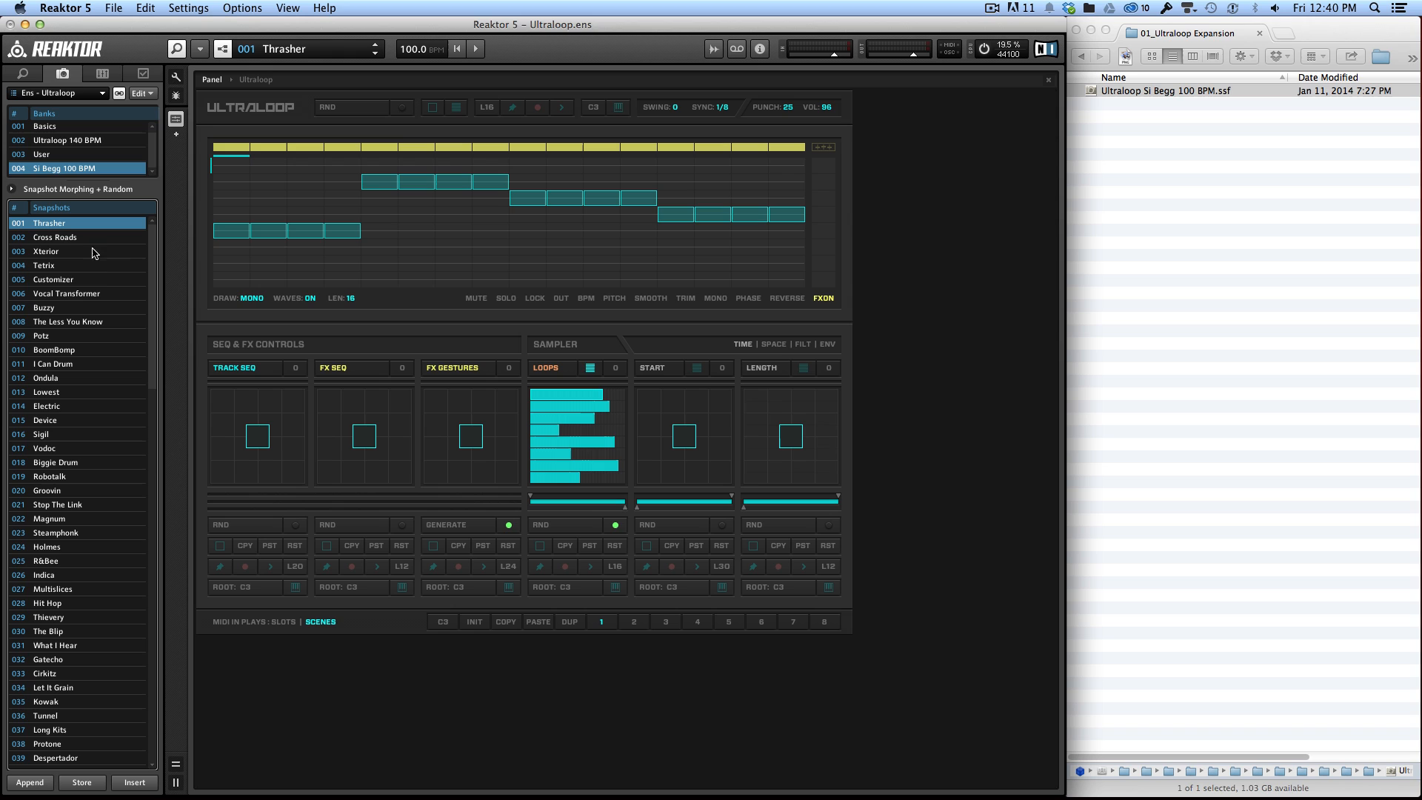
mouse_move(316, 195)
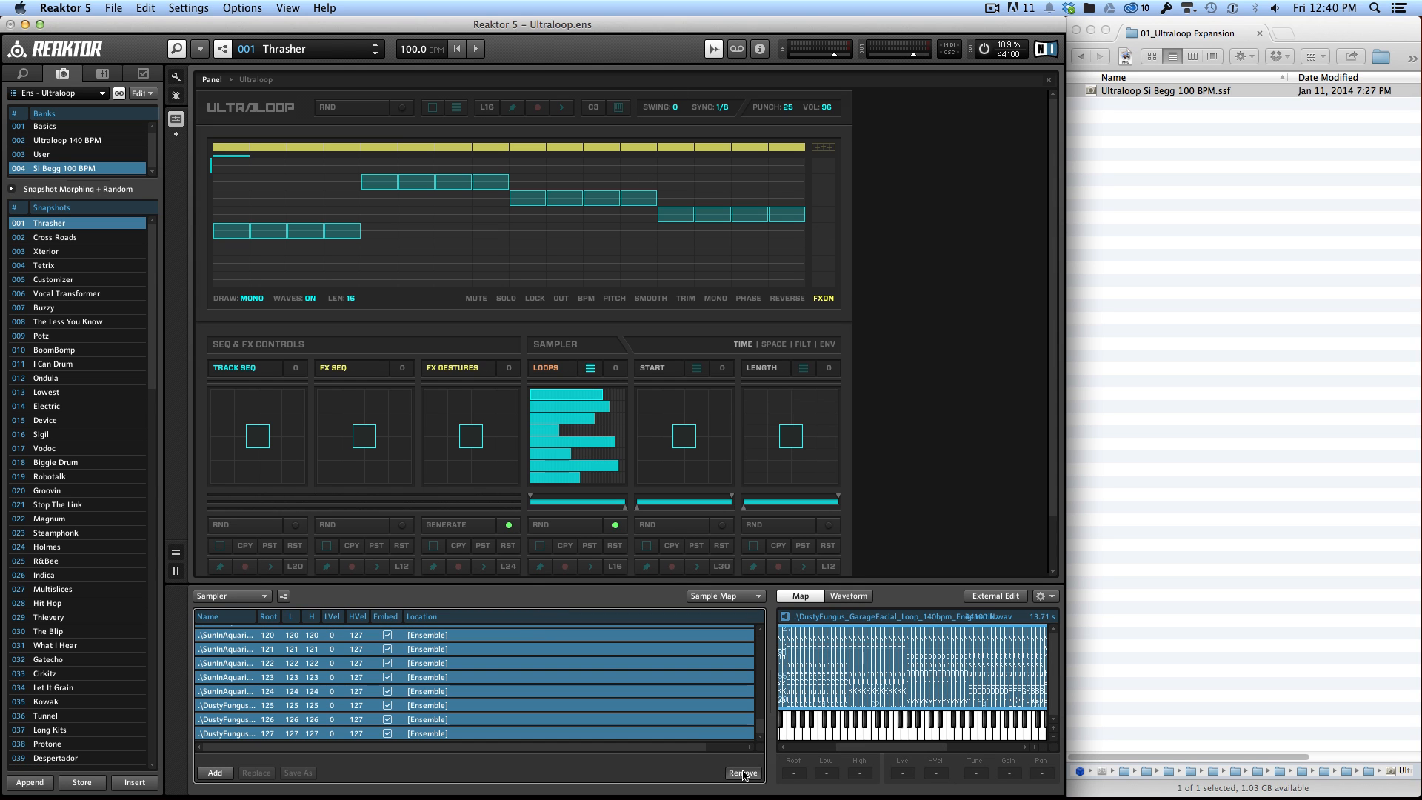
- Remove all 128 samples from the sampler's Sample Map and confirm
click(742, 773)
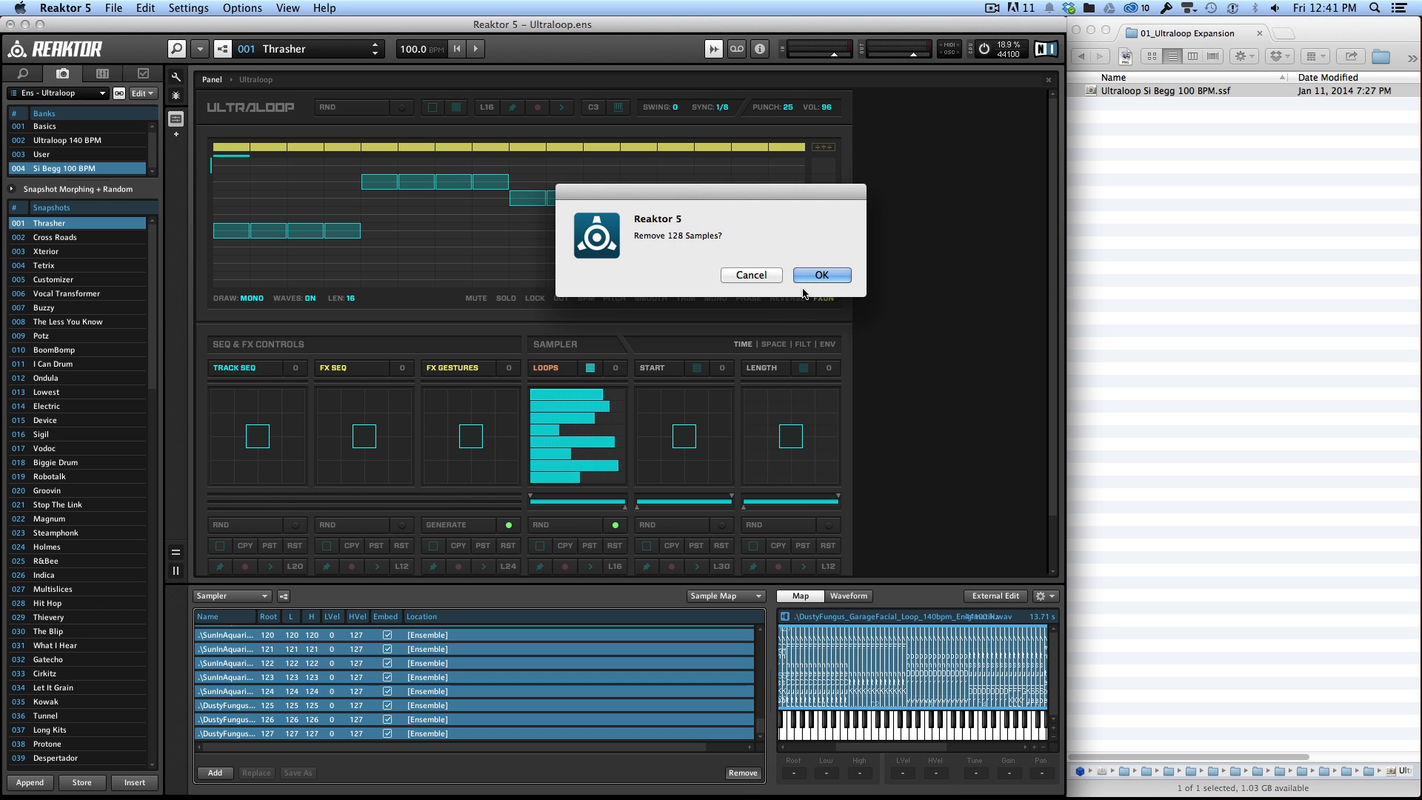
click(820, 275)
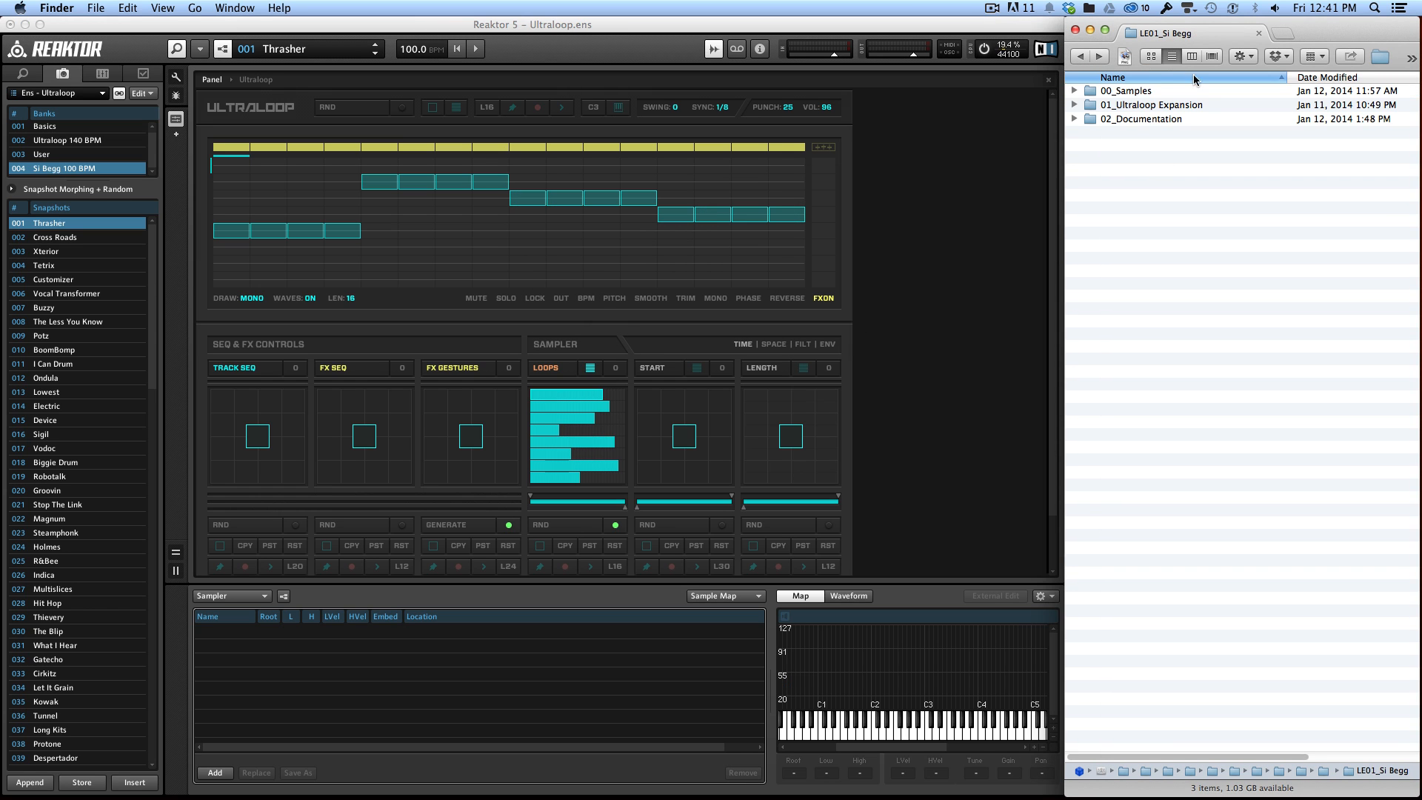
double_click(1127, 90)
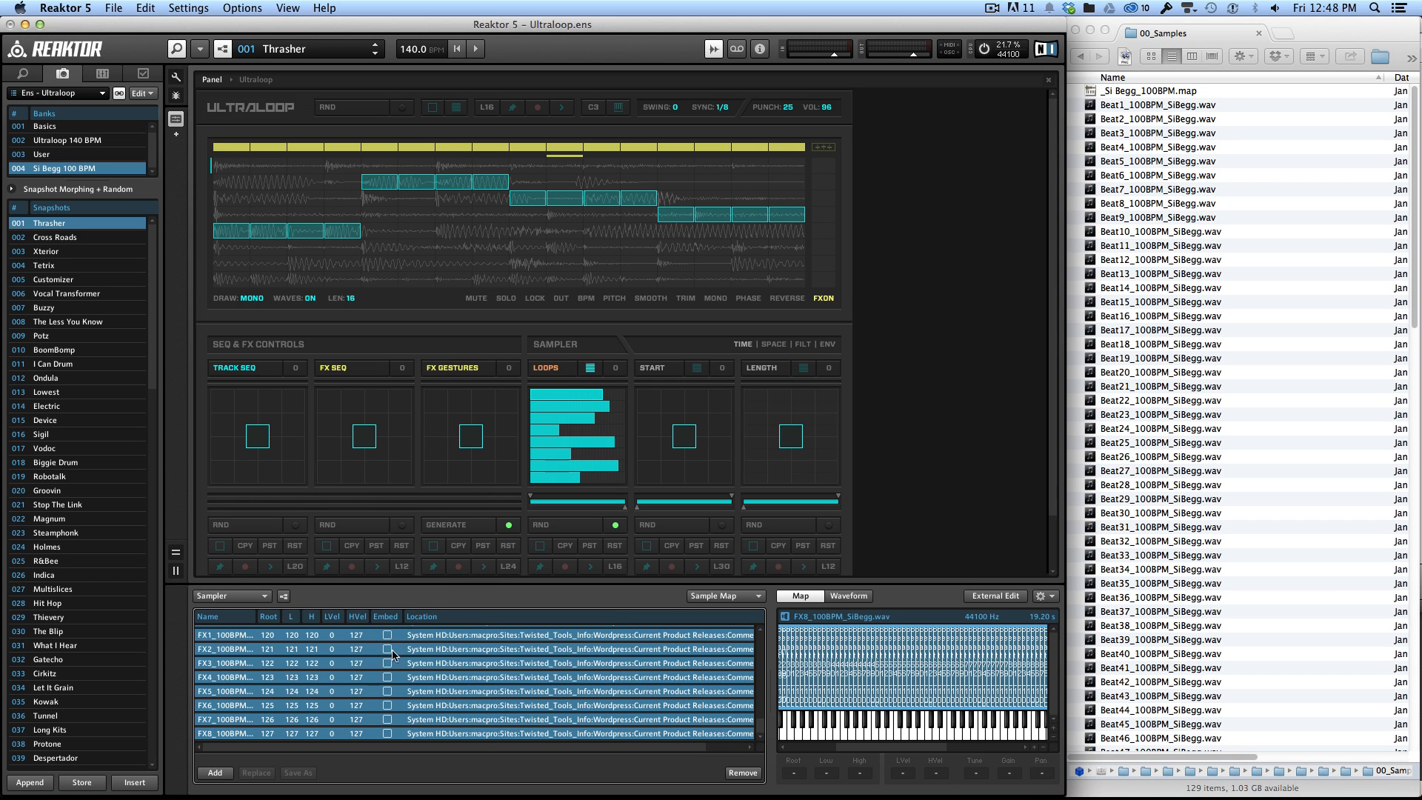
mouse_move(391, 668)
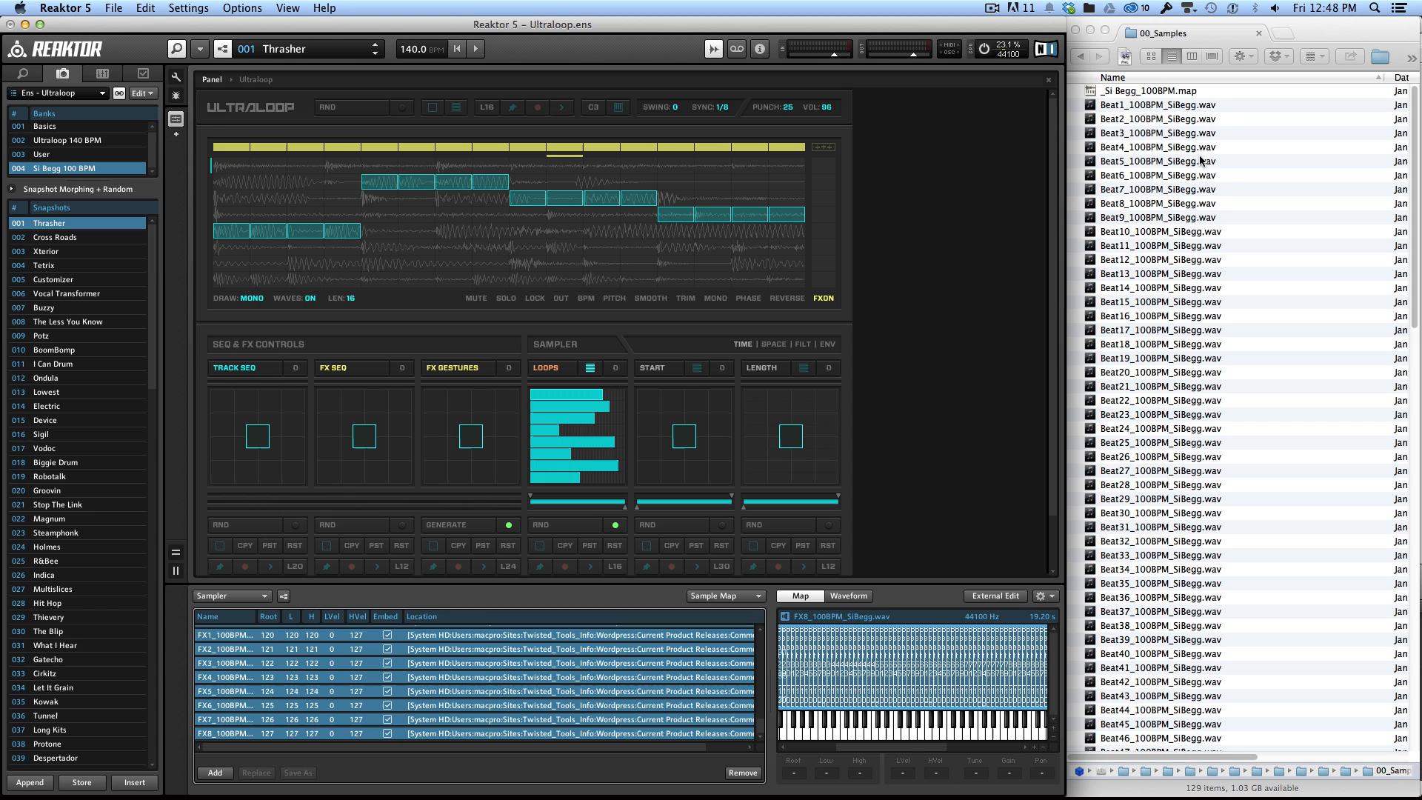
mouse_move(408, 384)
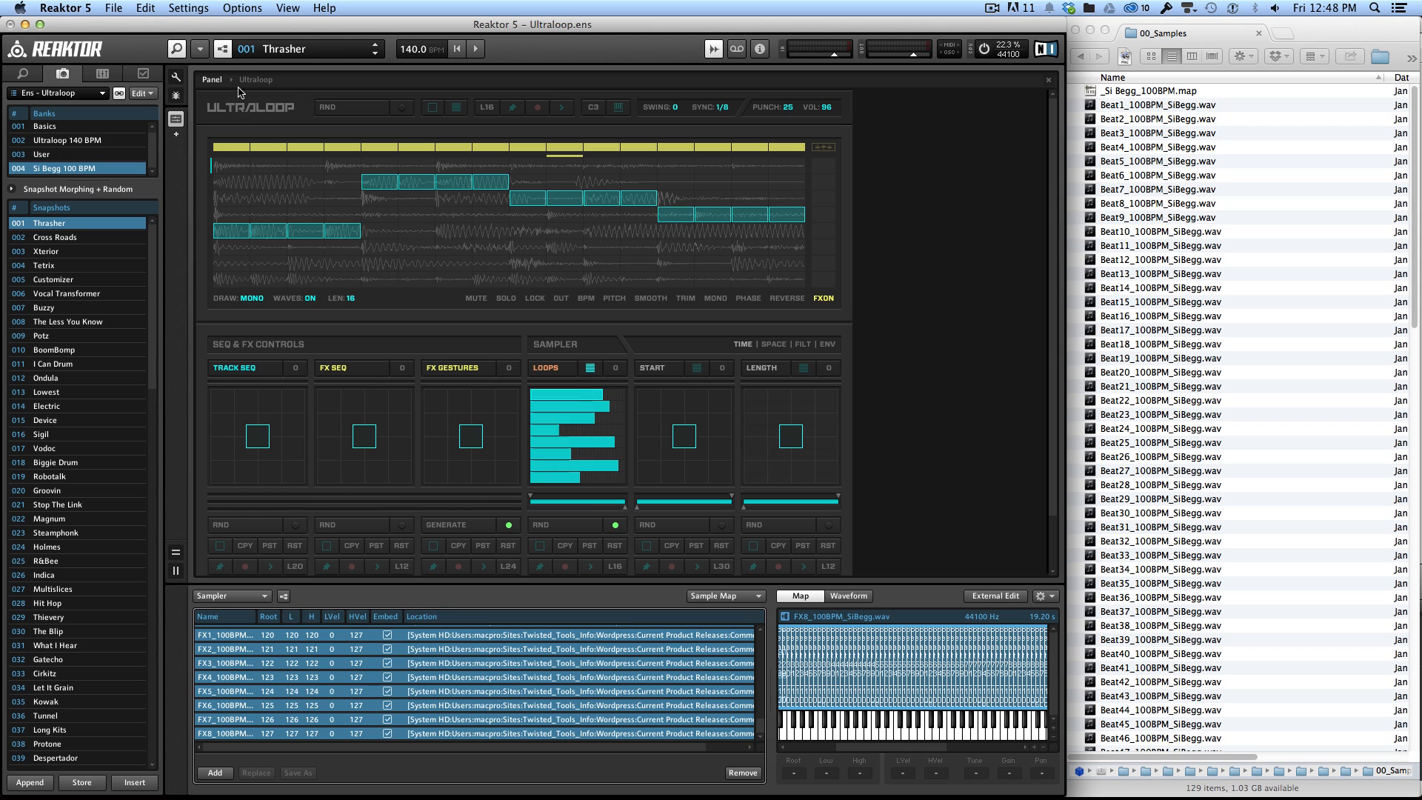
- Bring up the File menu's ensemble saving commands
click(113, 7)
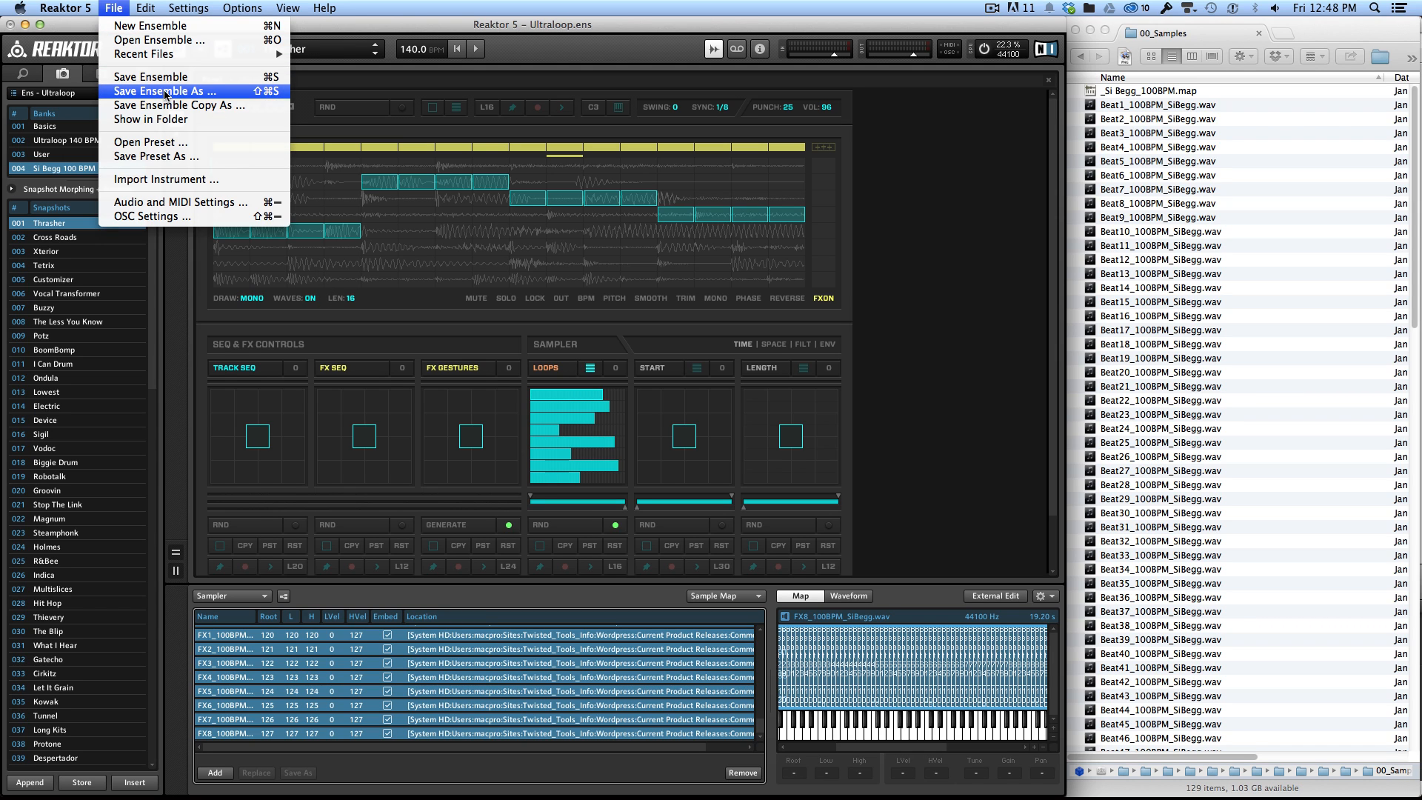
mouse_move(563, 121)
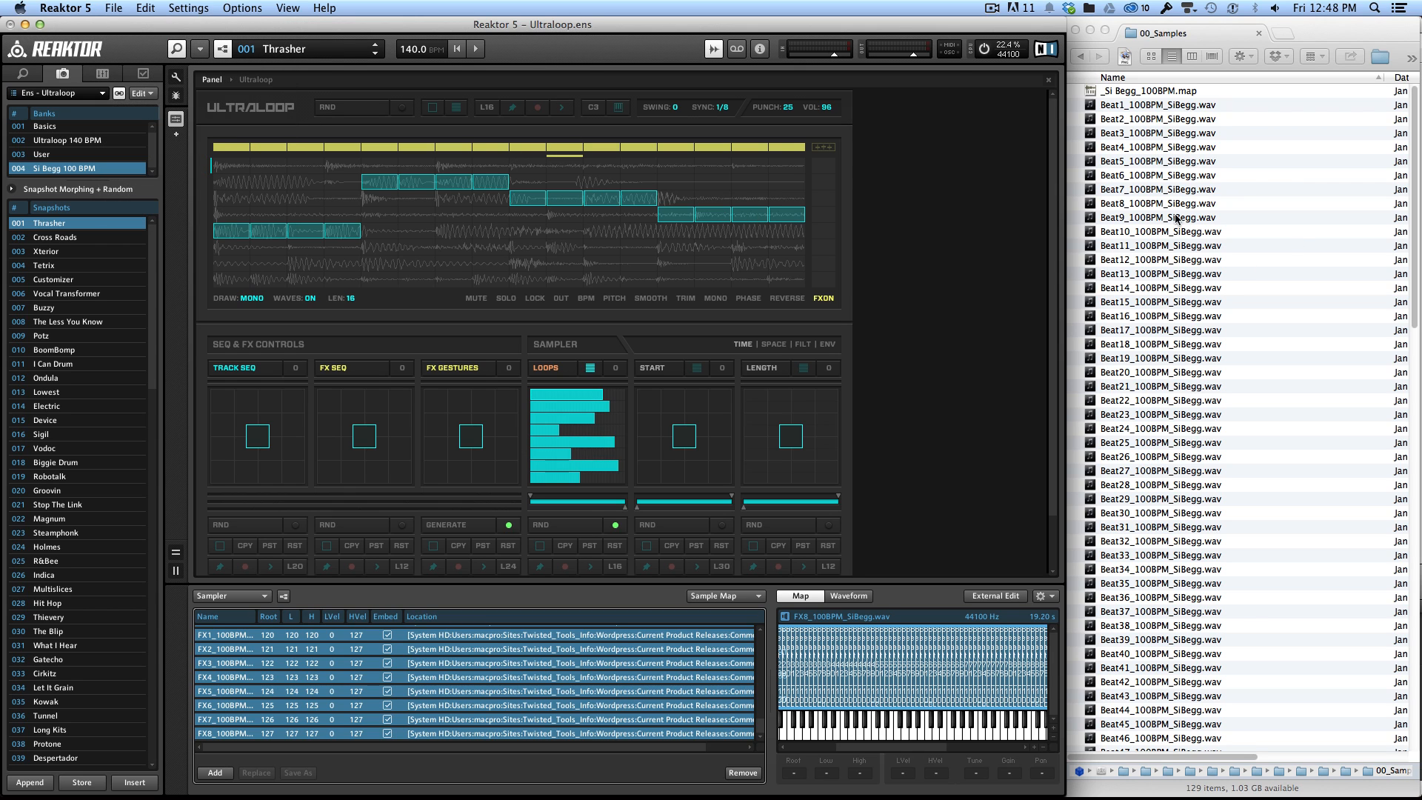
mouse_move(813, 347)
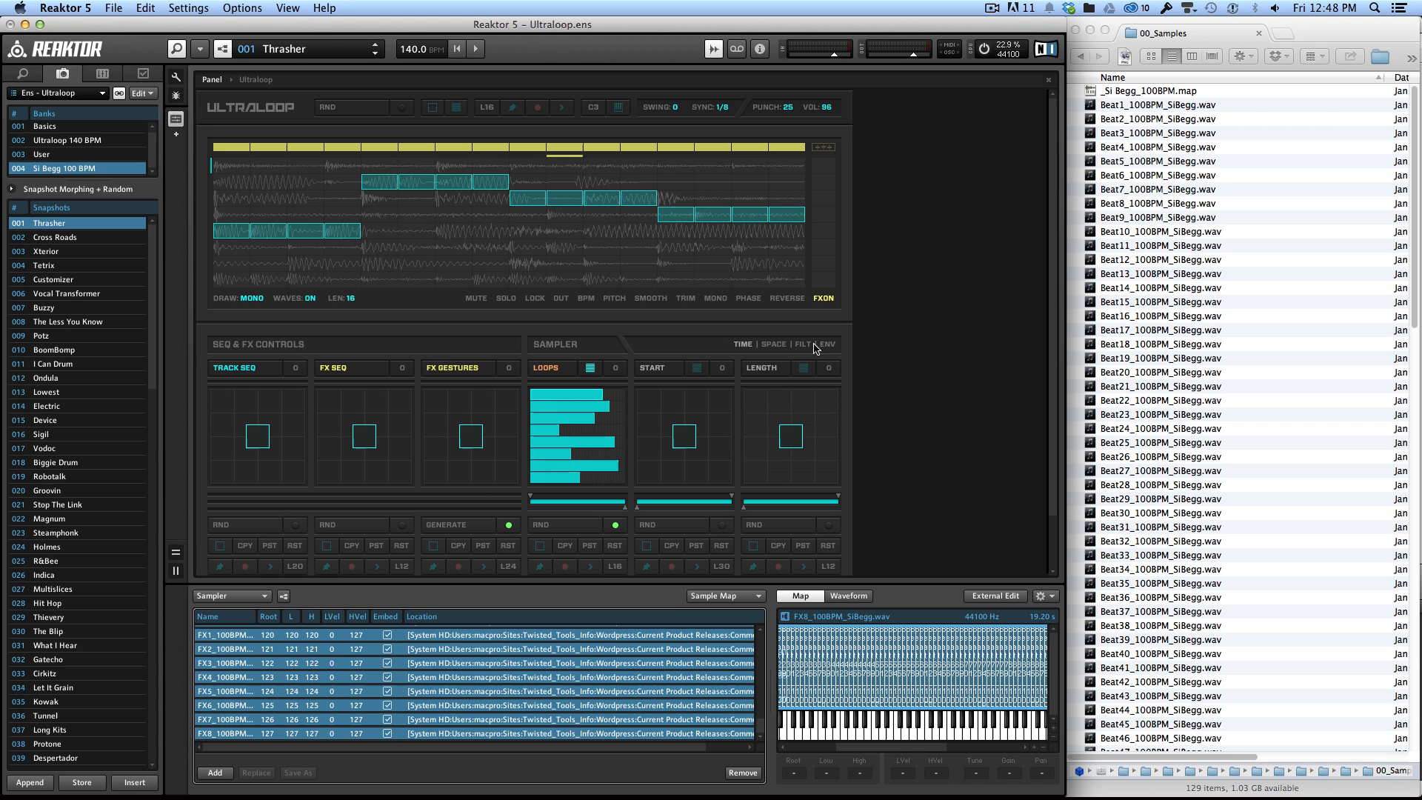
mouse_move(708, 337)
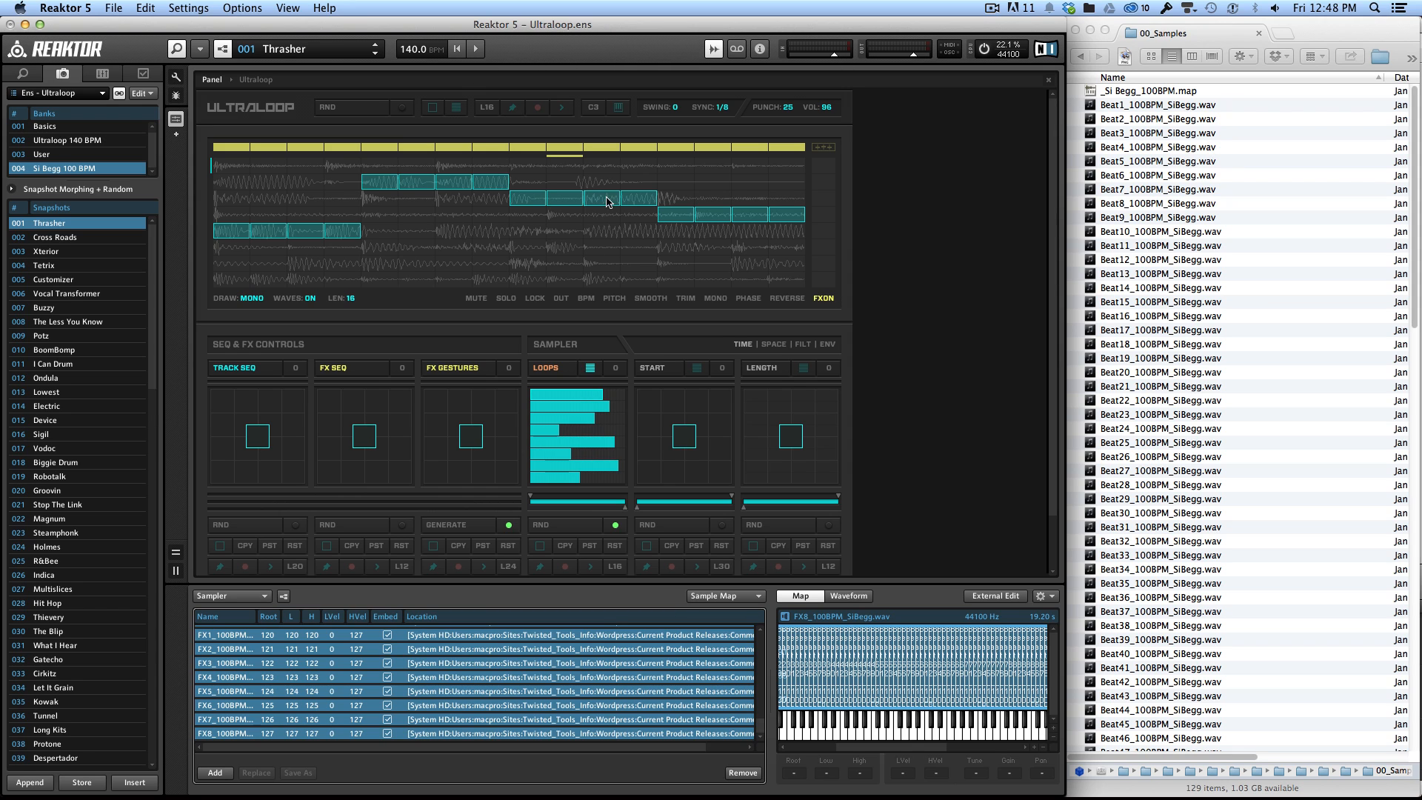
mouse_move(1161, 126)
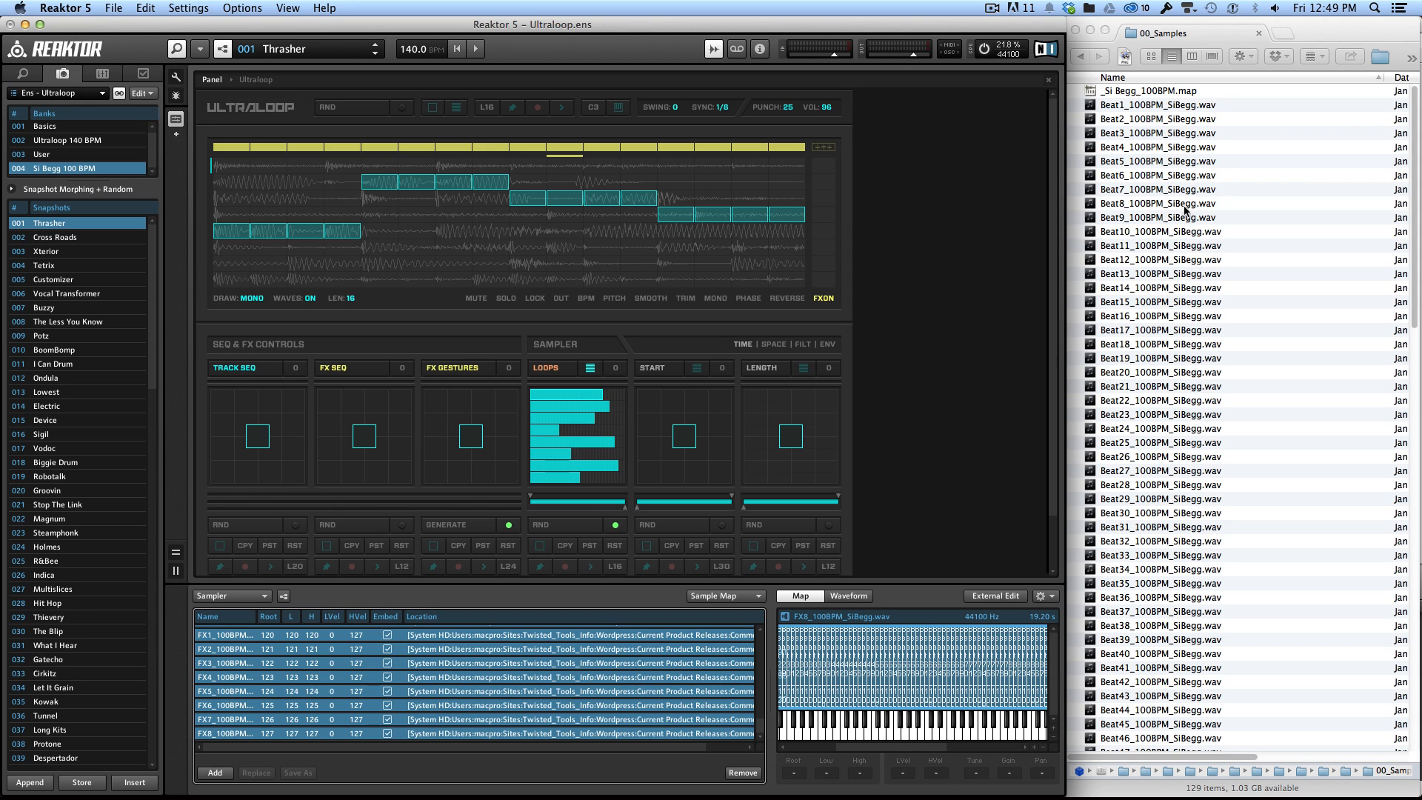
mouse_move(1061, 200)
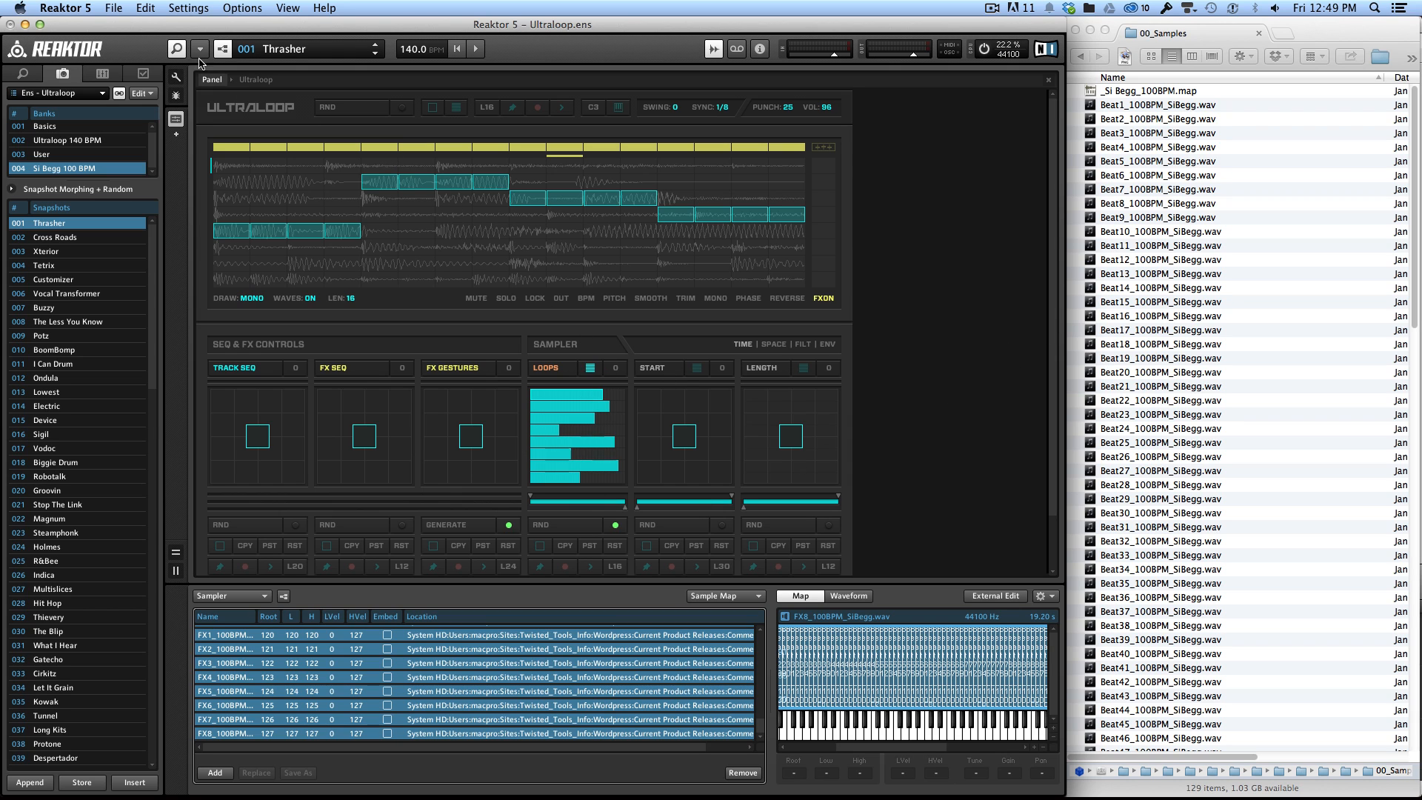
click(112, 7)
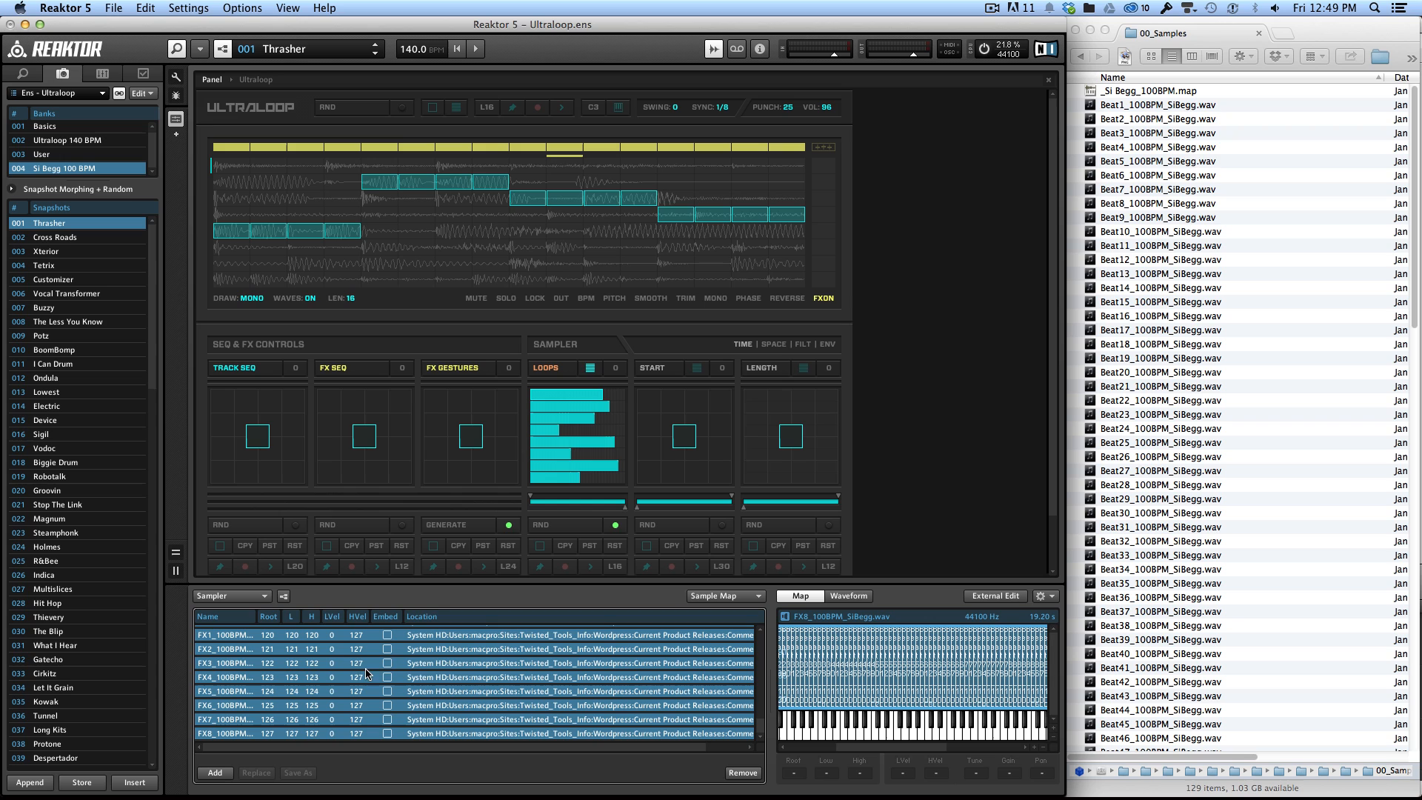
mouse_move(296, 246)
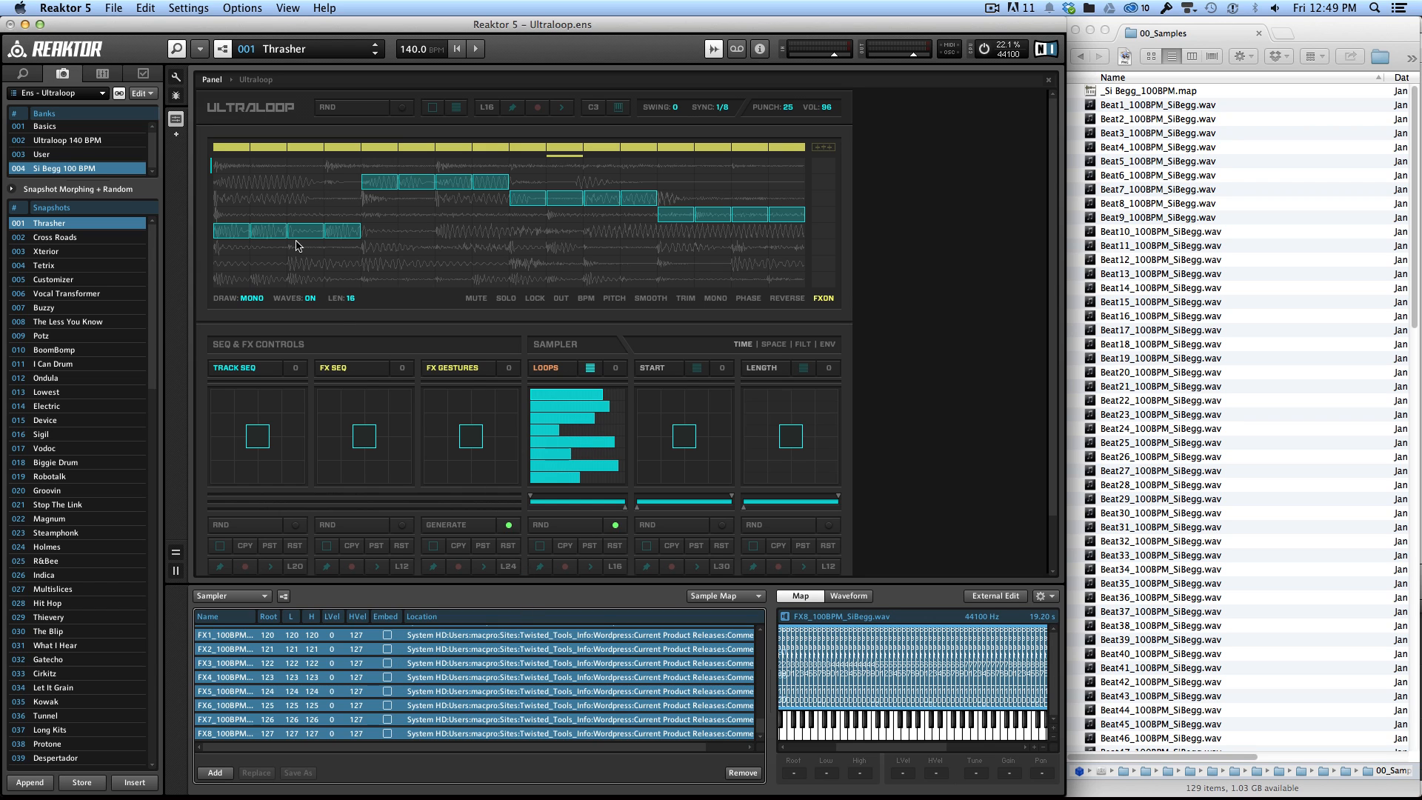
click(114, 7)
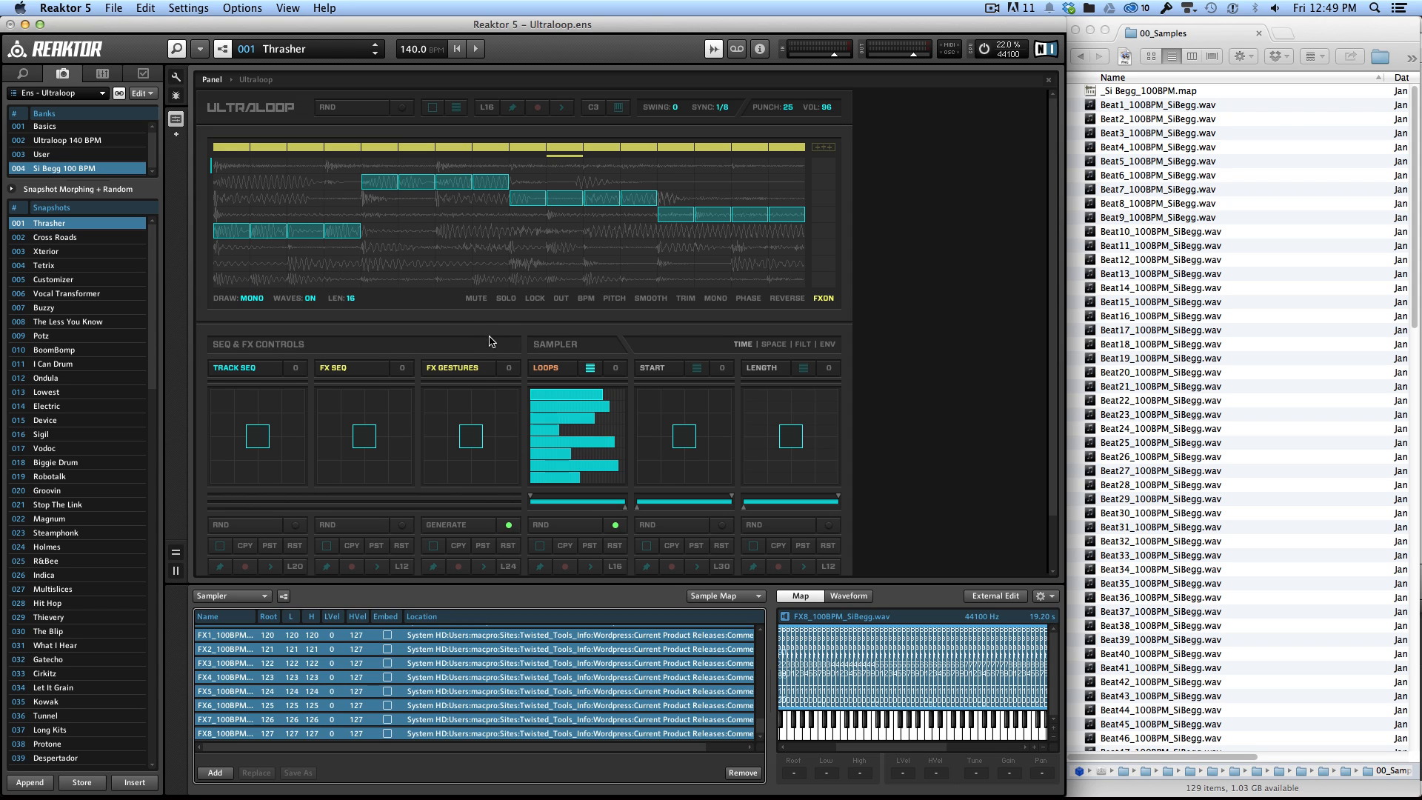
mouse_move(719, 190)
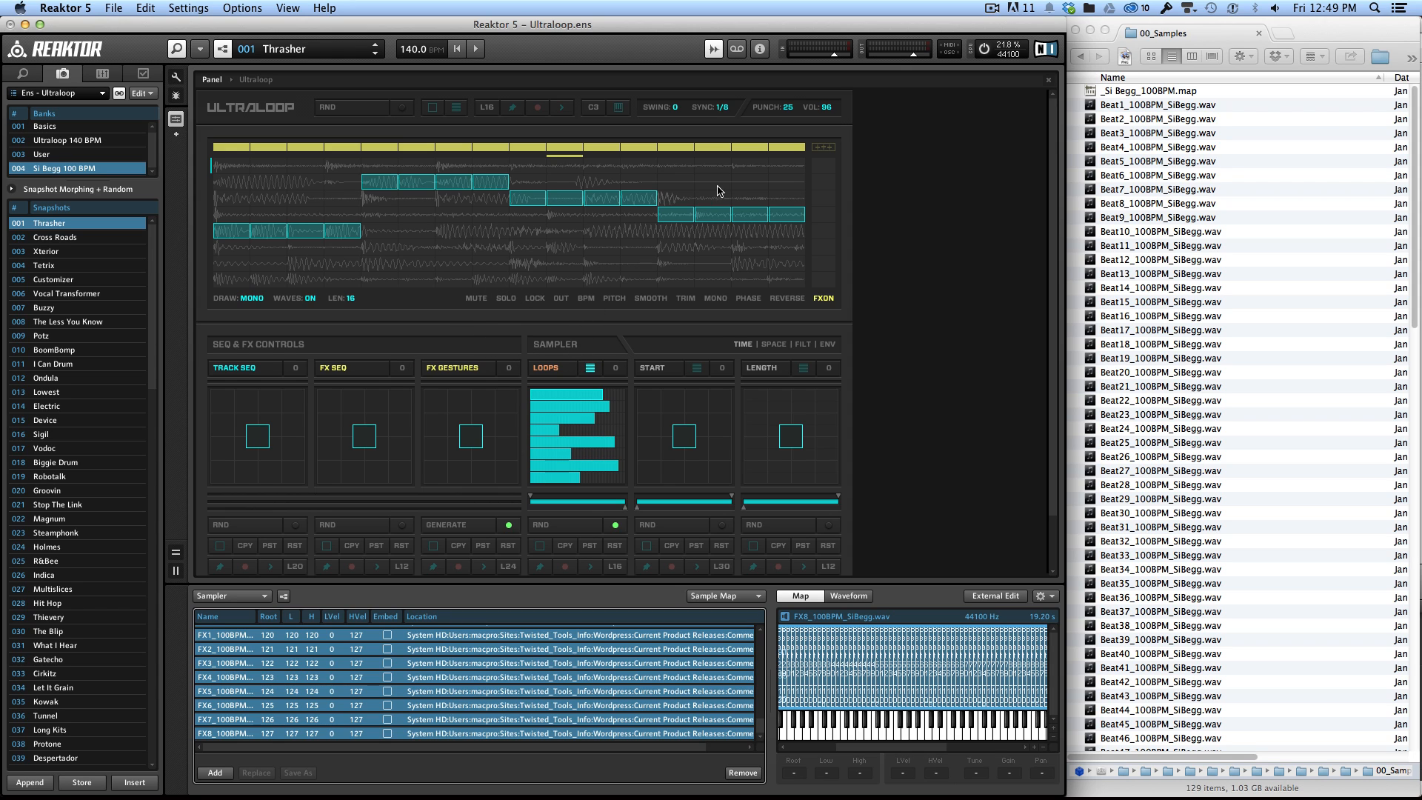